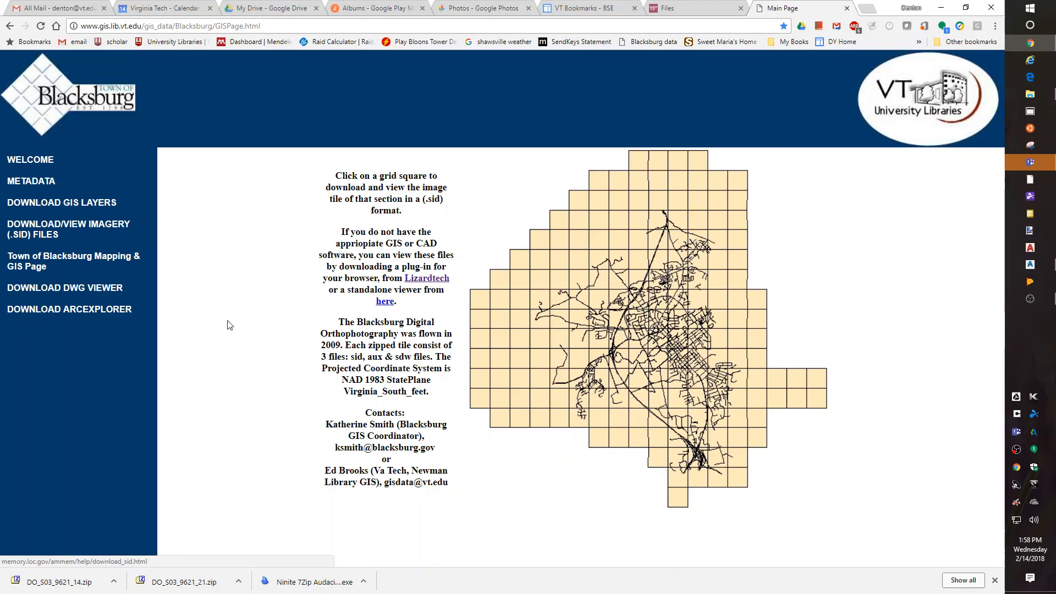
Browse the GIS layers download page and the aerial imagery tile grid on the Blacksburg GIS site
left_click(61, 202)
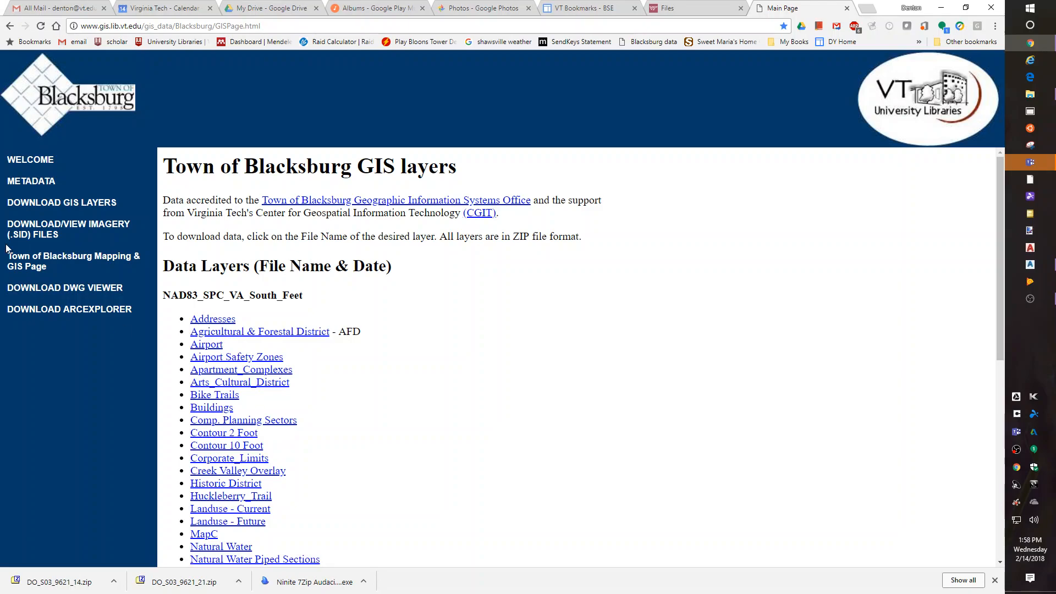
mouse_move(47, 225)
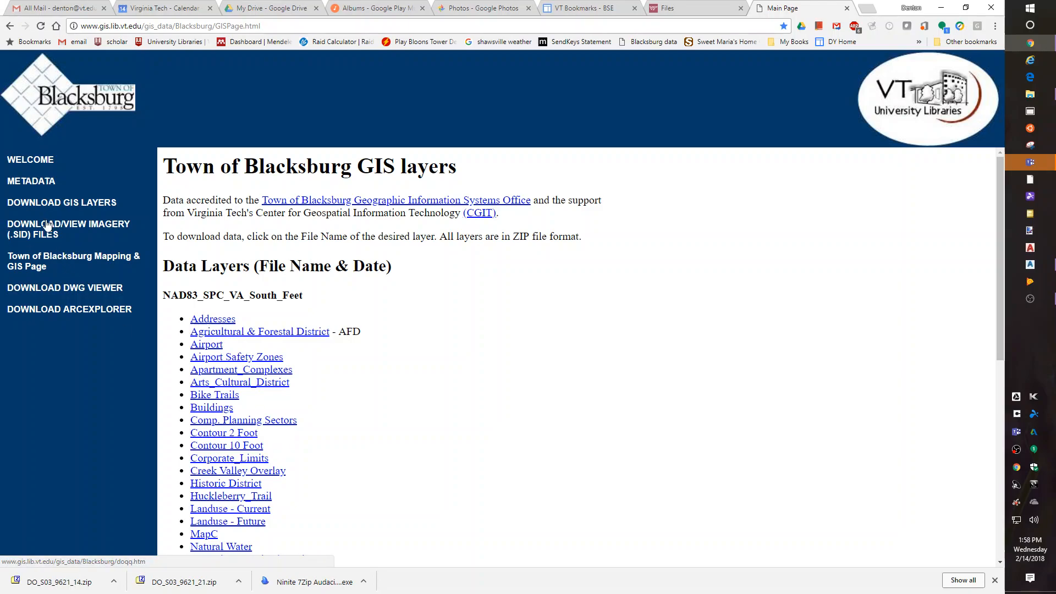
left_click(69, 229)
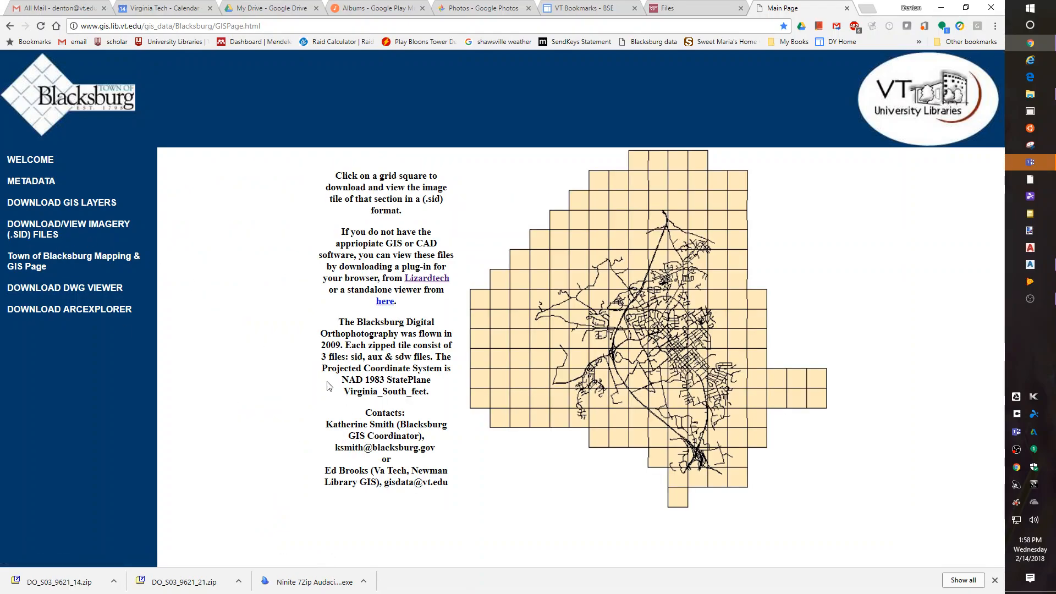
left_click_drag(343, 379, 429, 391)
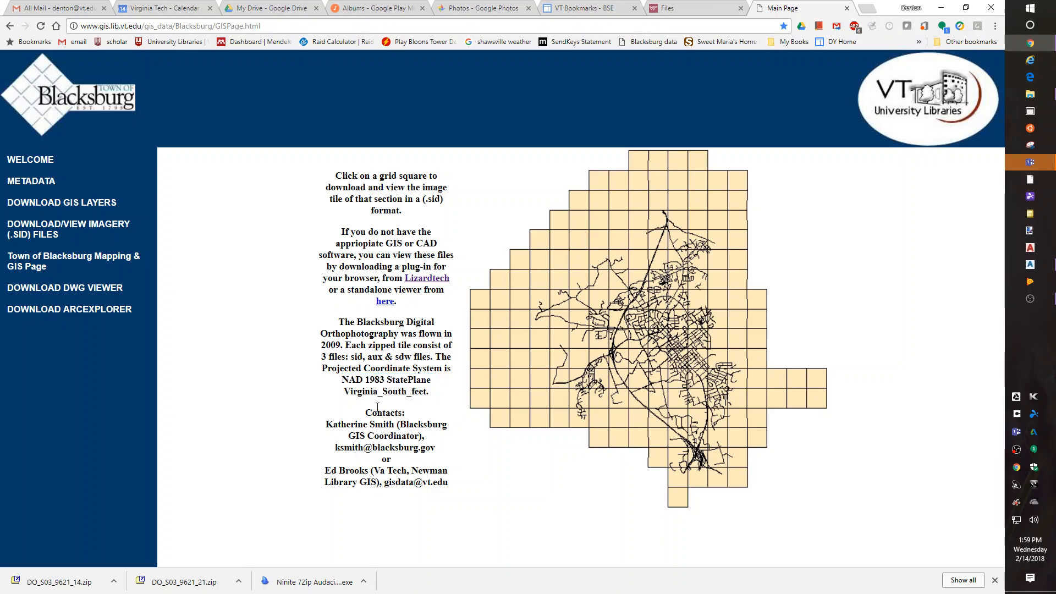
mouse_move(513, 466)
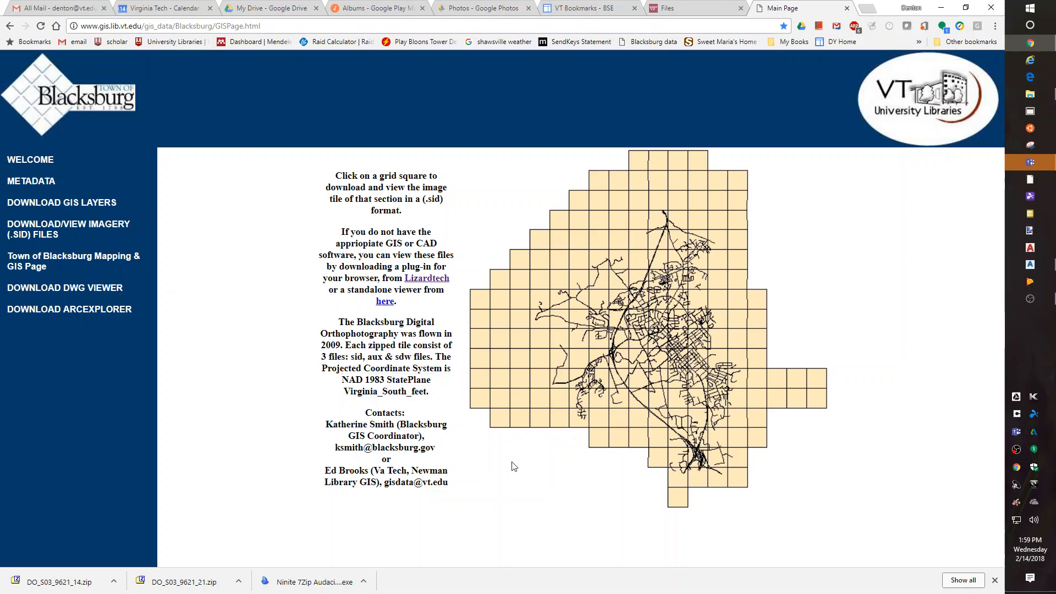
mouse_move(497, 482)
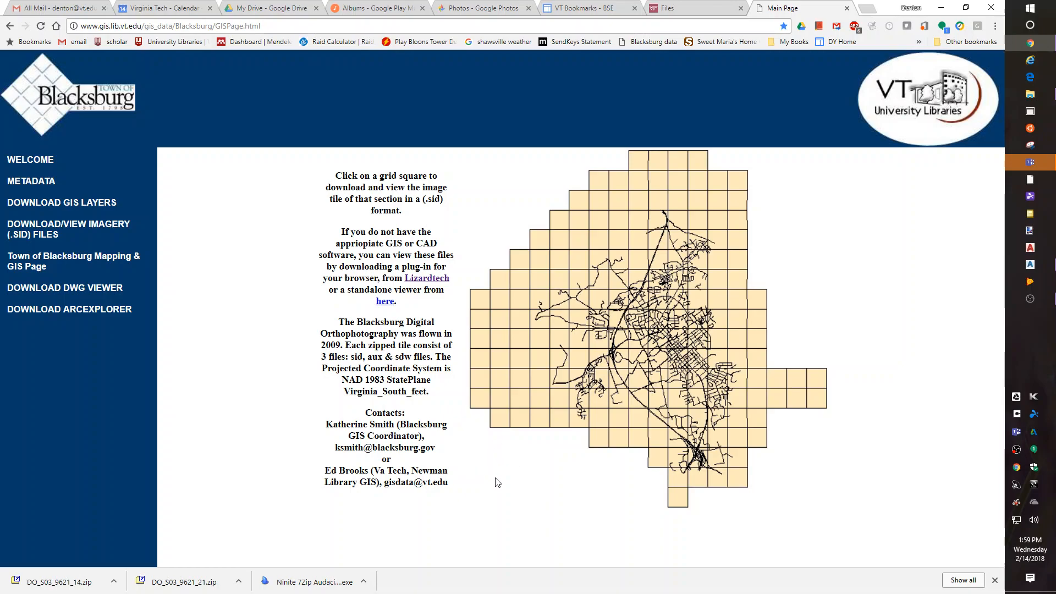
mouse_move(493, 485)
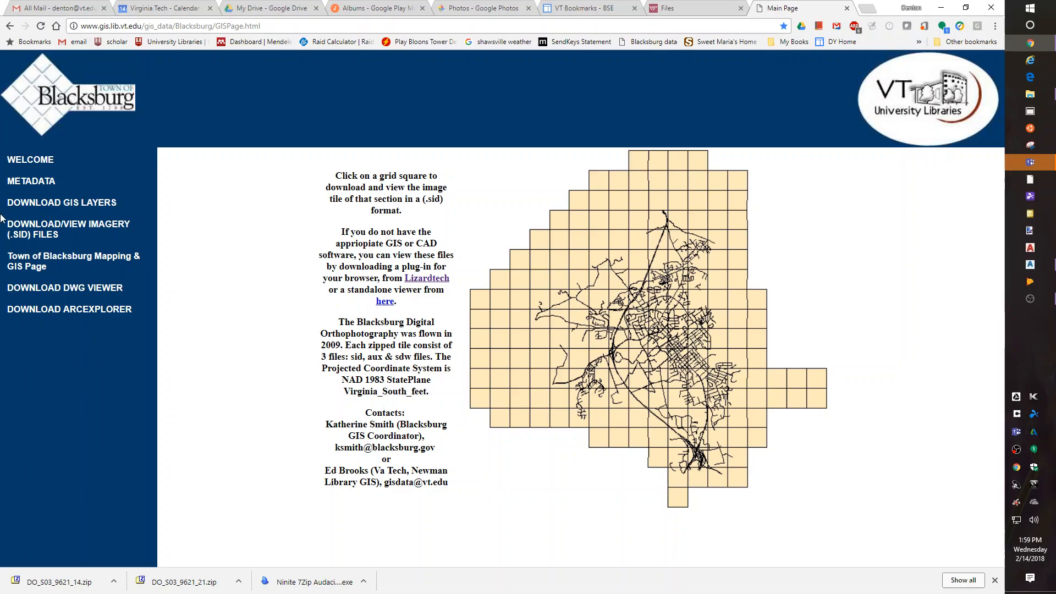
Return to the GIS layers page and highlight the NAD83_SPC_VA_South_Feet coordinate system name
left_click(61, 202)
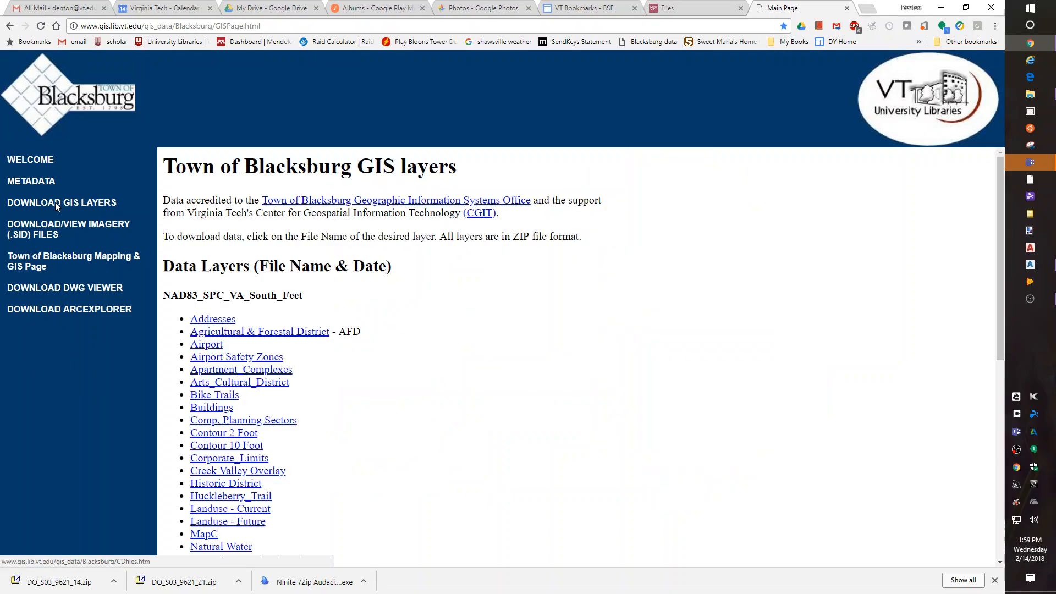
scroll("down", 3)
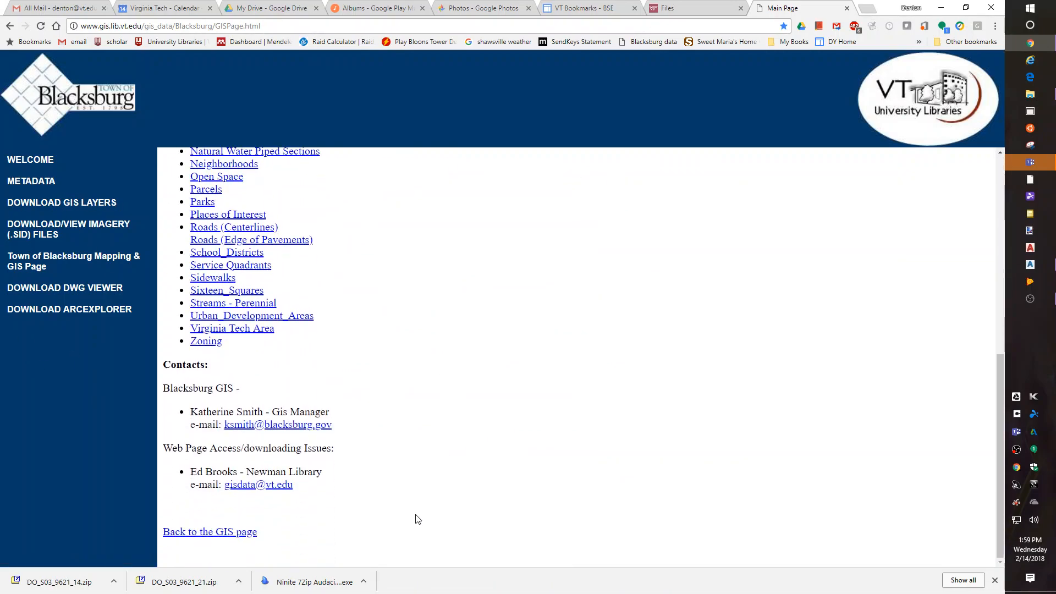
mouse_move(284, 375)
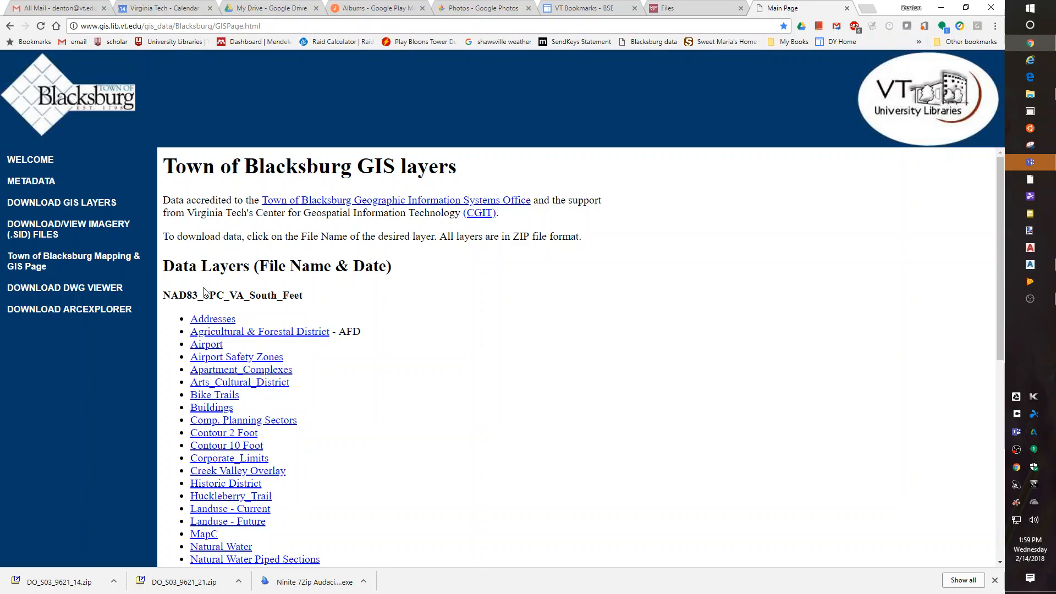
left_click_drag(162, 295, 259, 295)
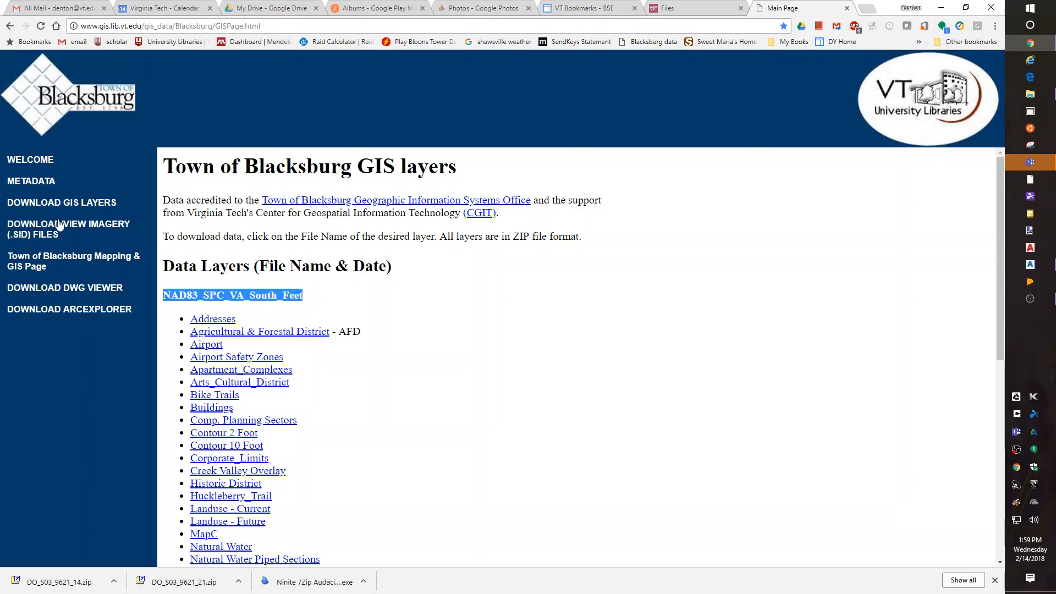
Return to the aerial imagery page with its grid of downloadable .sid tiles
left_click(68, 229)
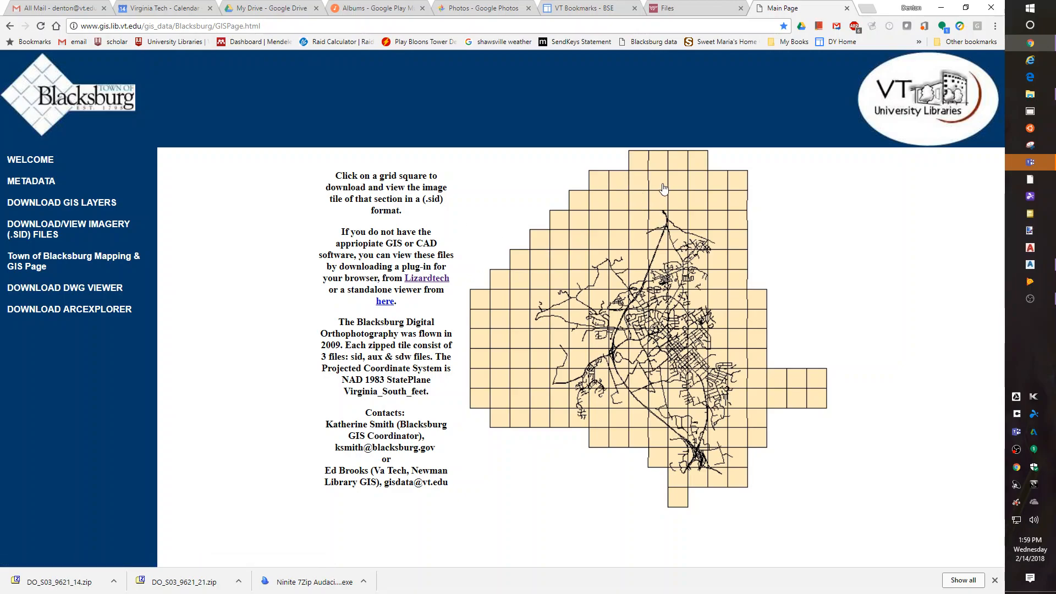
mouse_move(699, 470)
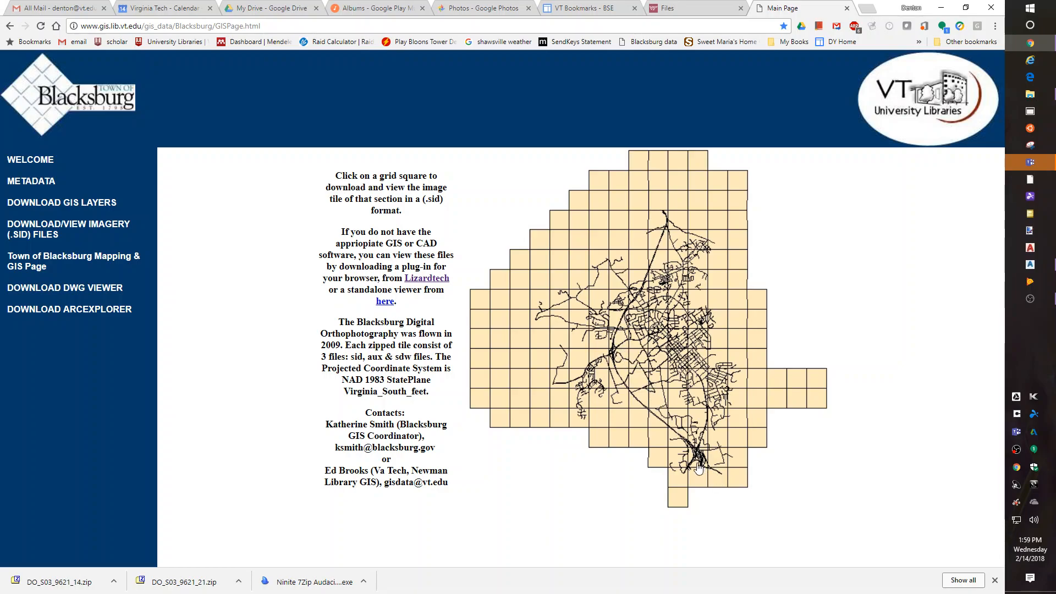
mouse_move(673, 330)
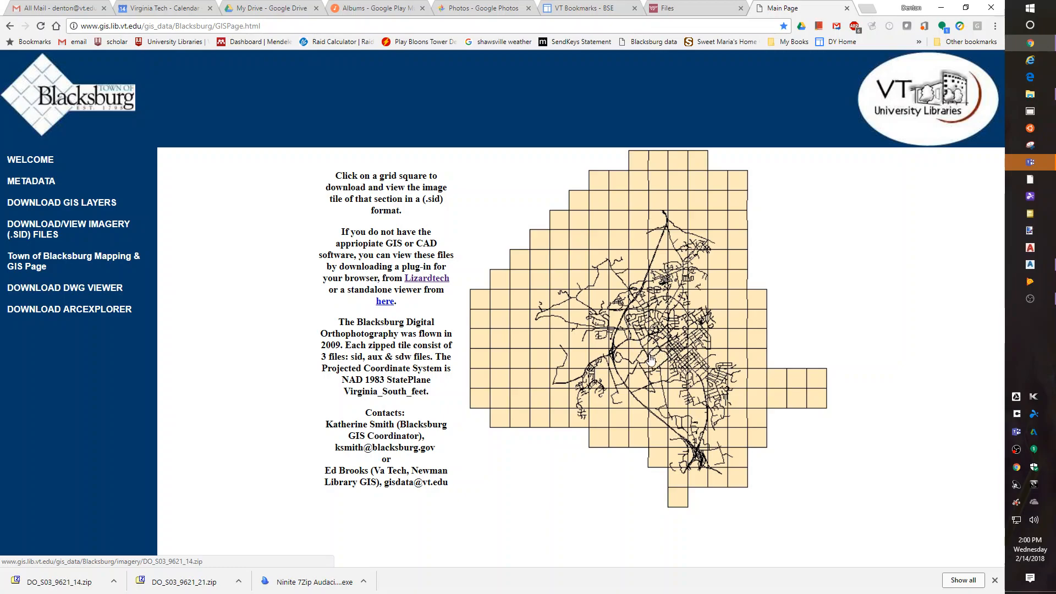
mouse_move(660, 360)
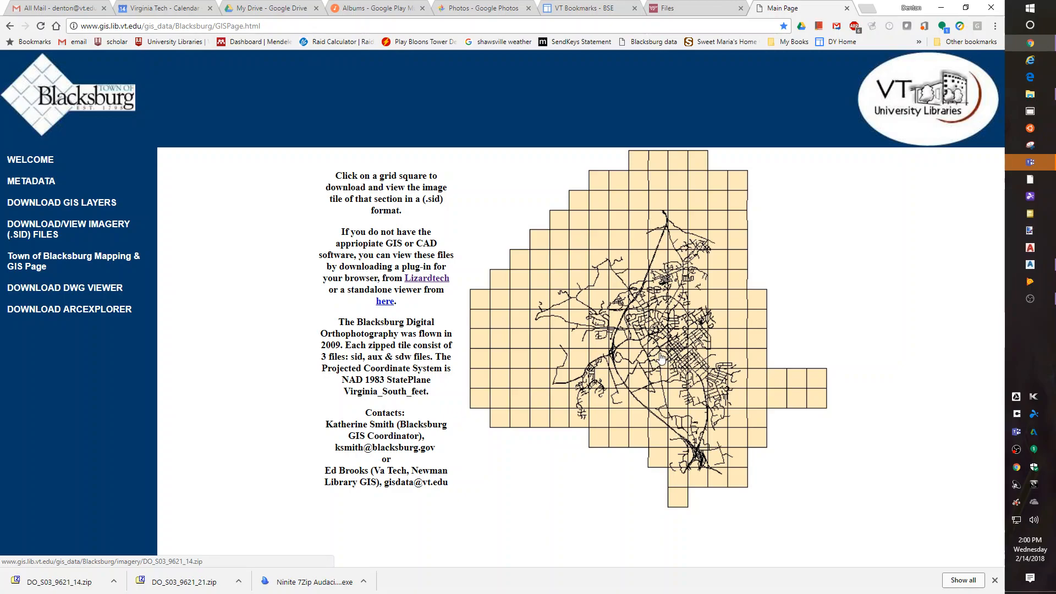
mouse_move(655, 360)
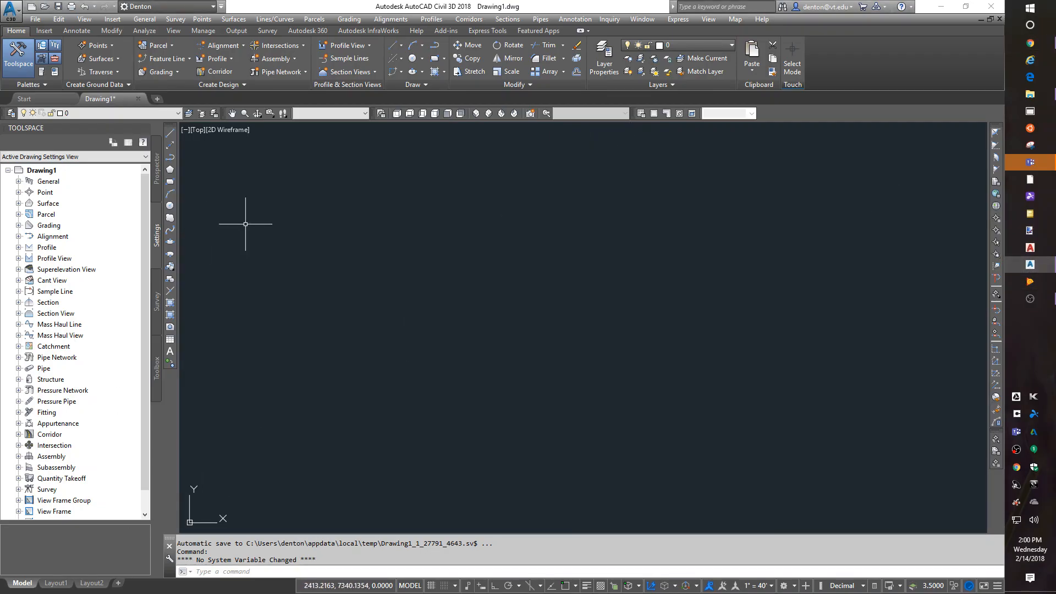
mouse_move(57, 180)
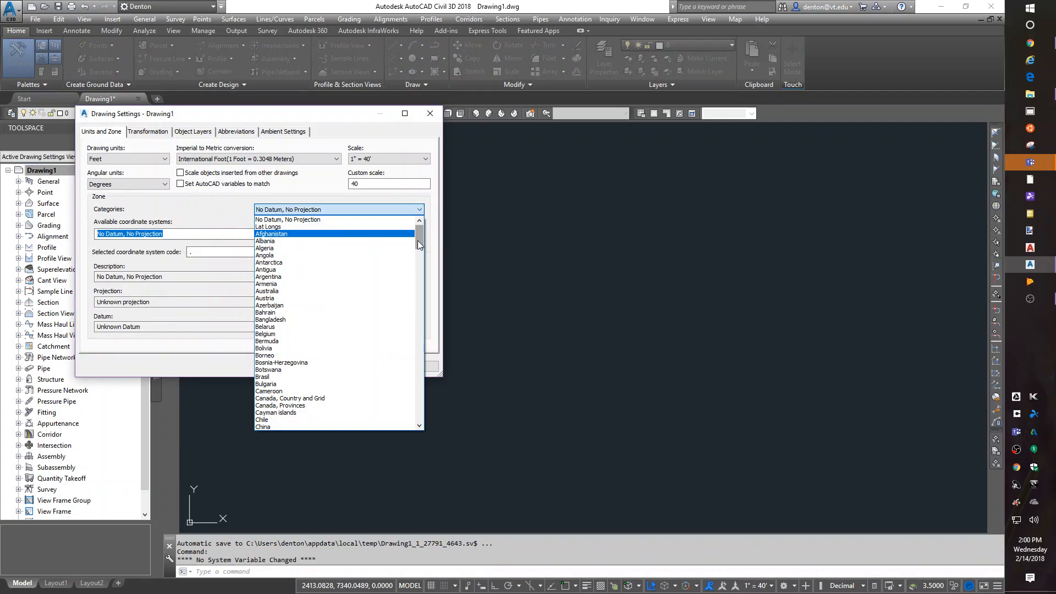
Assign USA, Virginia category and NAD83 Virginia State Planes, South Zone, US Foot in Drawing Settings
scroll("down", 3)
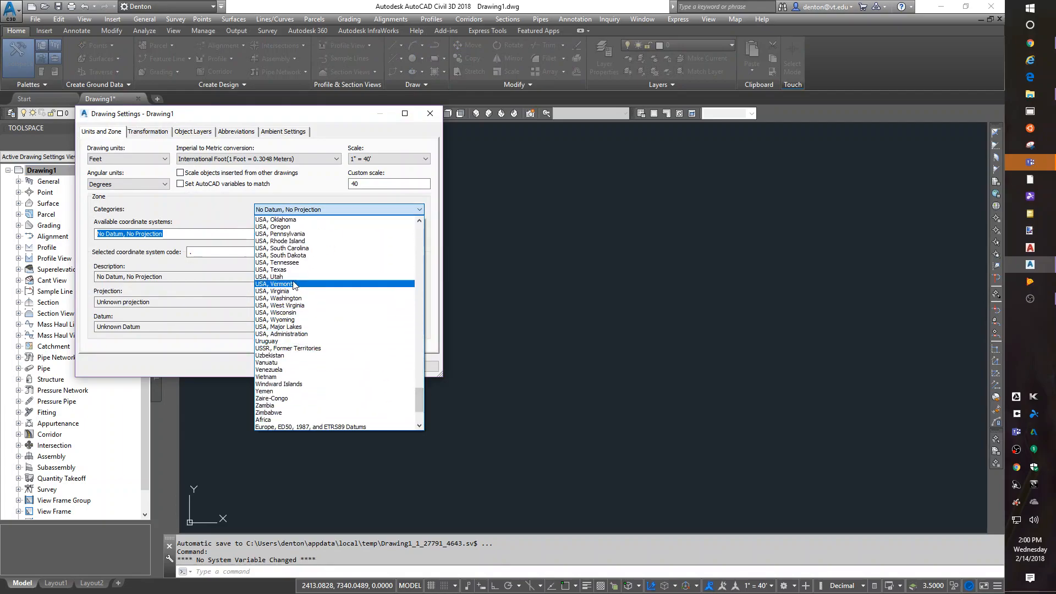
left_click(273, 291)
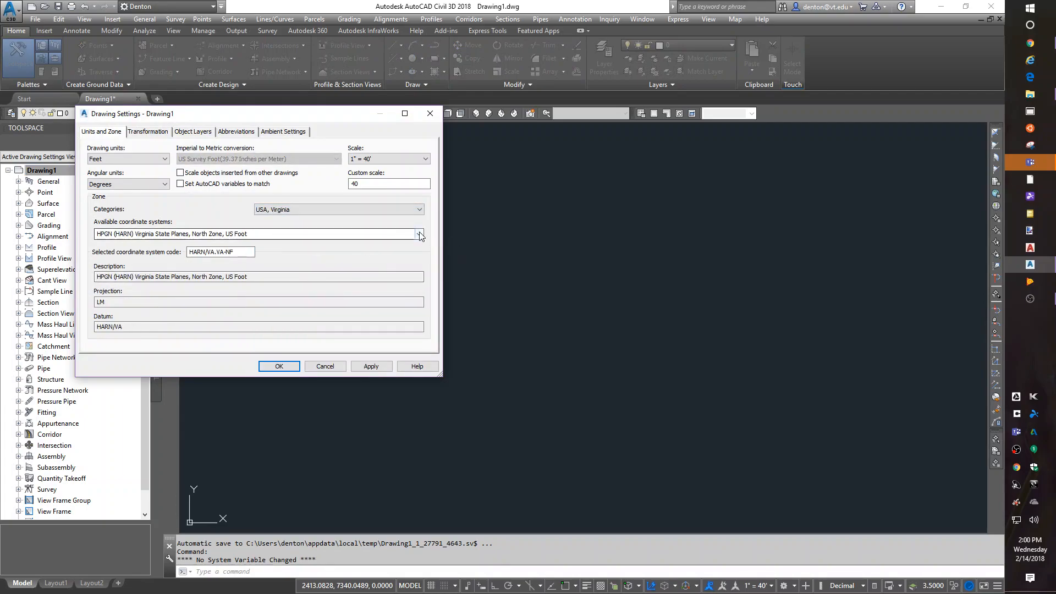
left_click(419, 233)
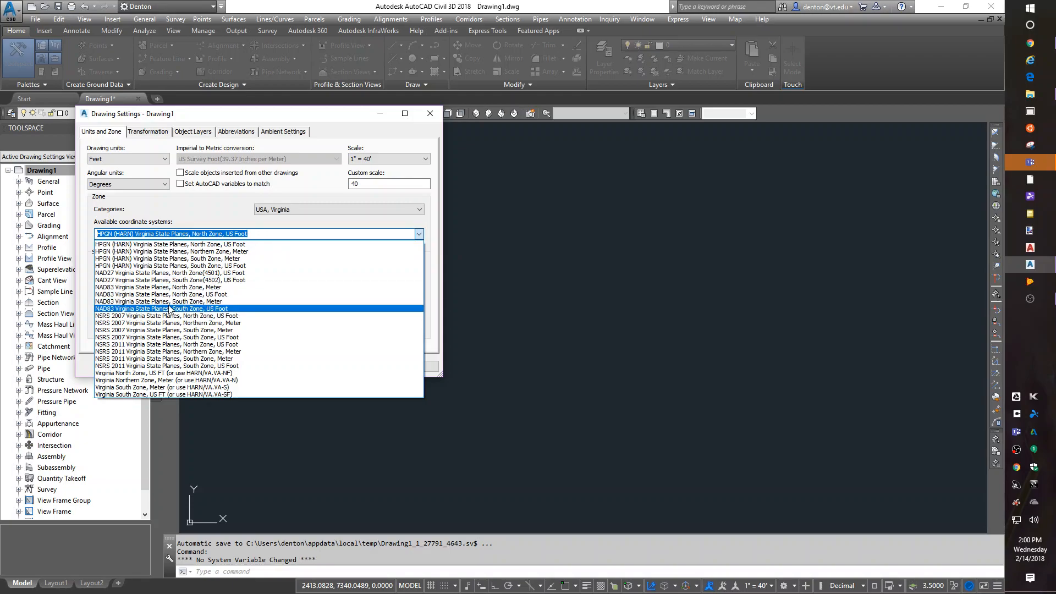
left_click(159, 308)
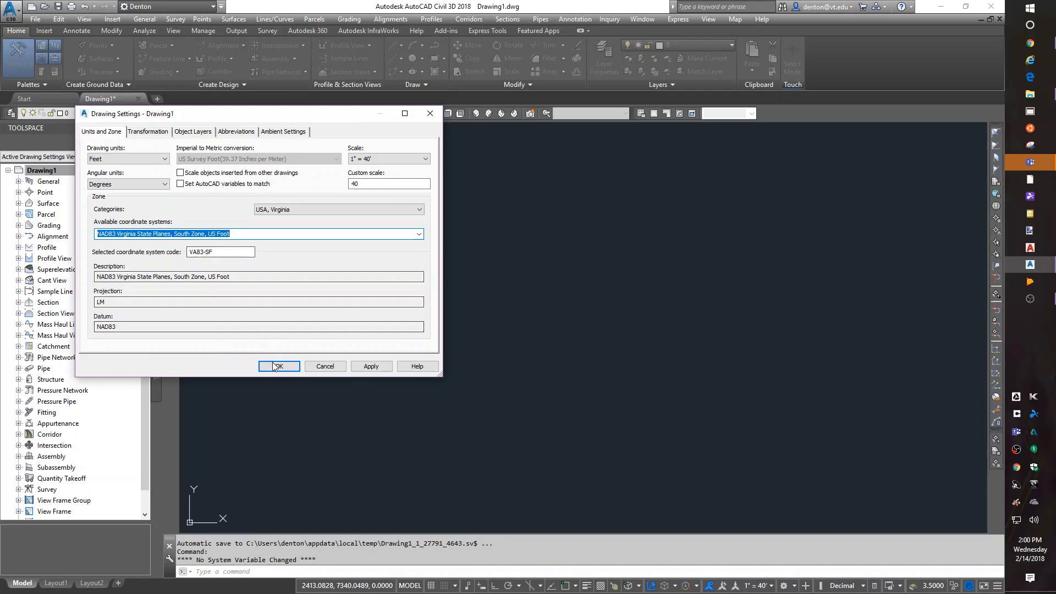
left_click(278, 365)
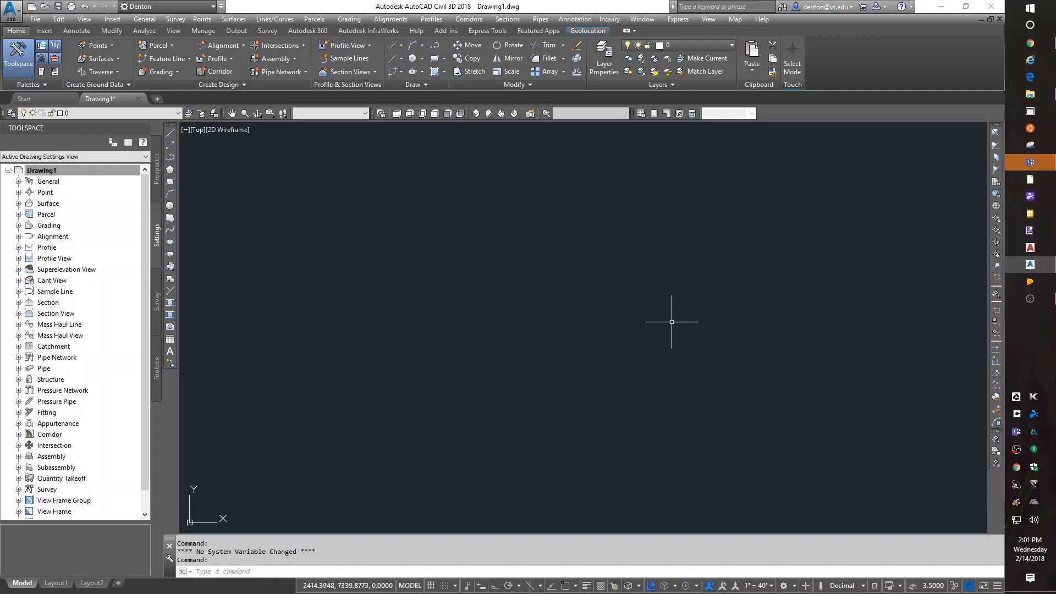
Start an image insert filtered to MrSID files and navigate up to the Desktop folder
left_click(736, 19)
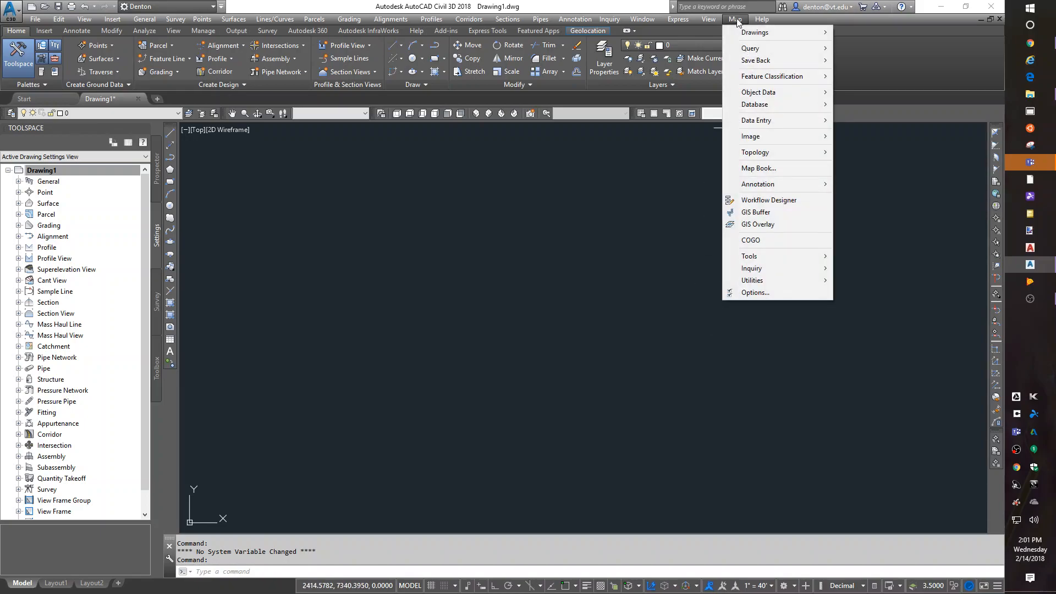
mouse_move(751, 136)
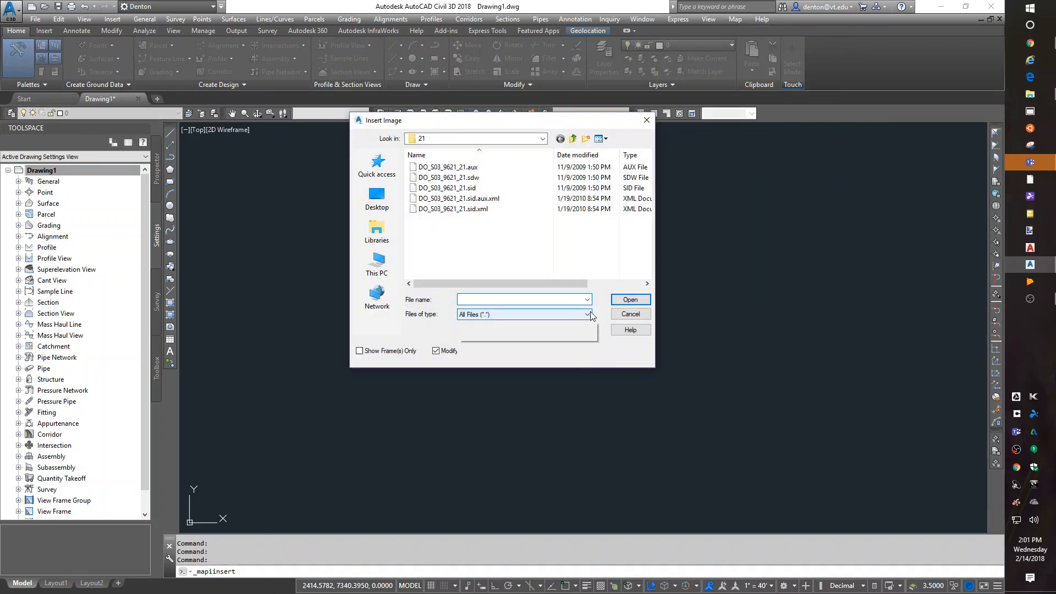
left_click(588, 315)
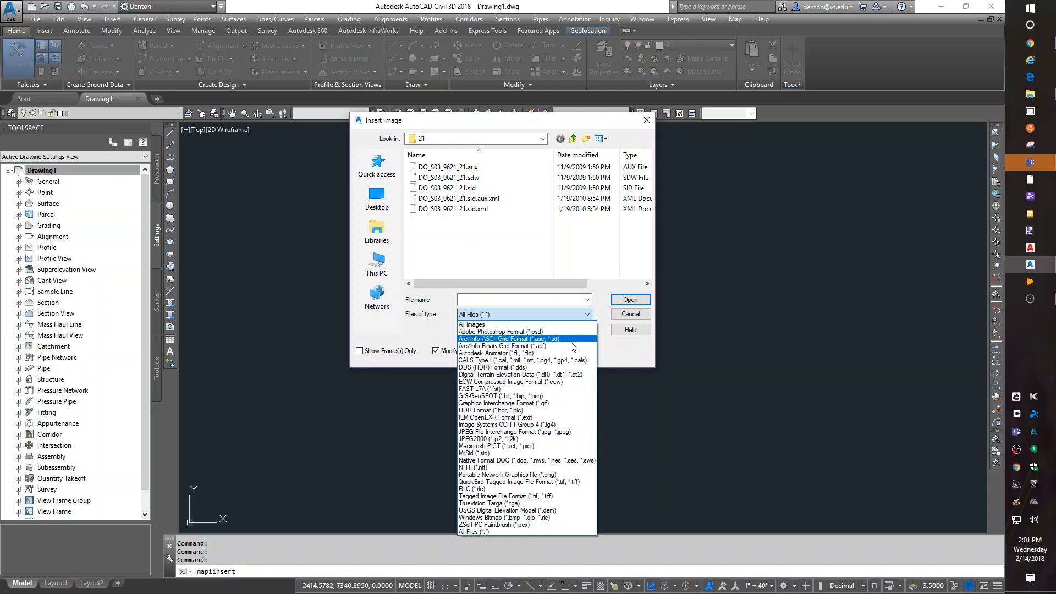
mouse_move(569, 410)
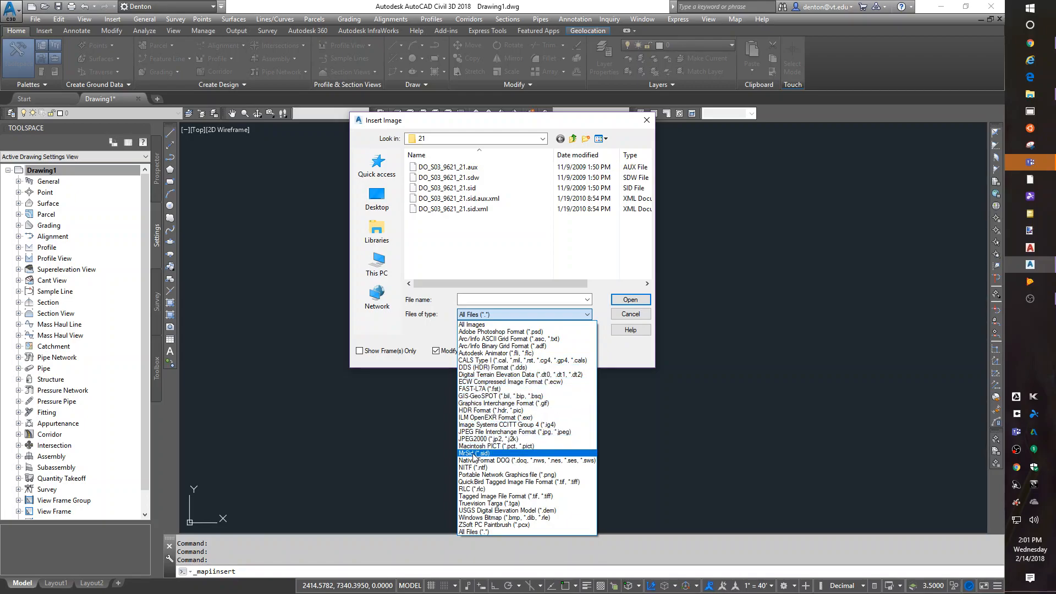
left_click(474, 452)
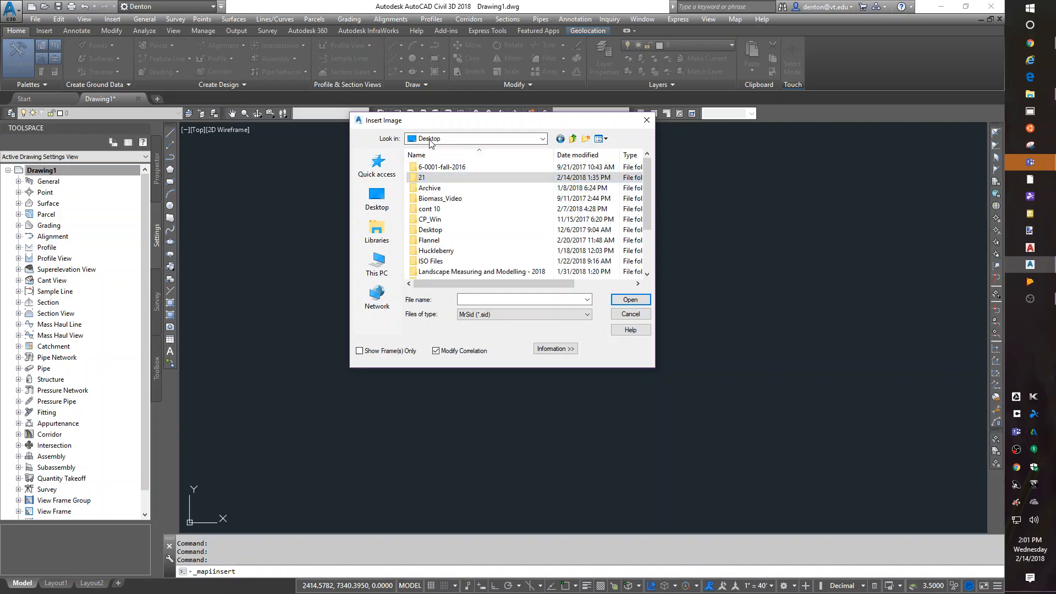
left_click(421, 177)
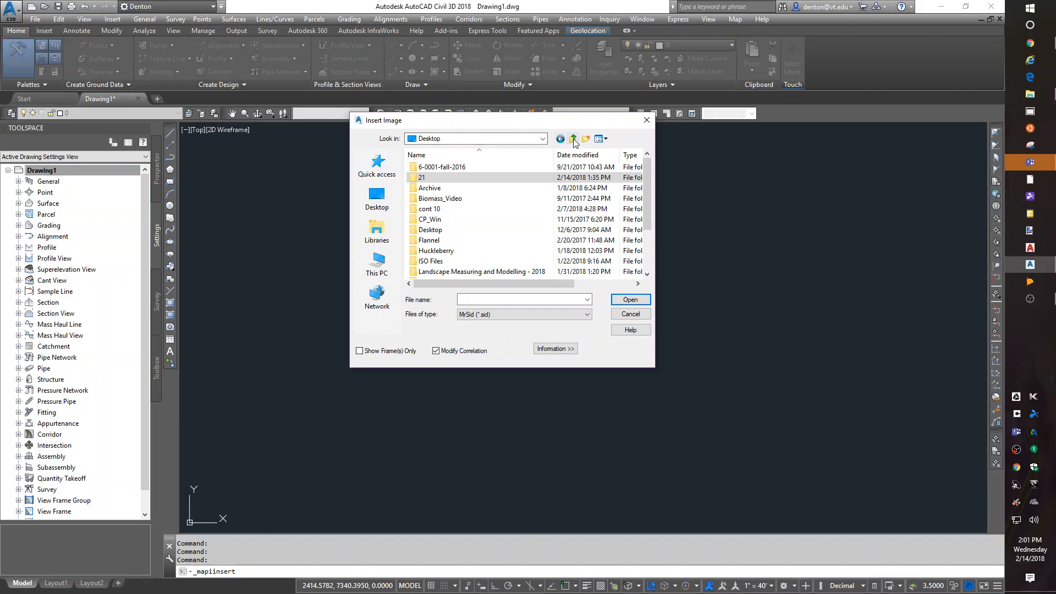
left_click(573, 139)
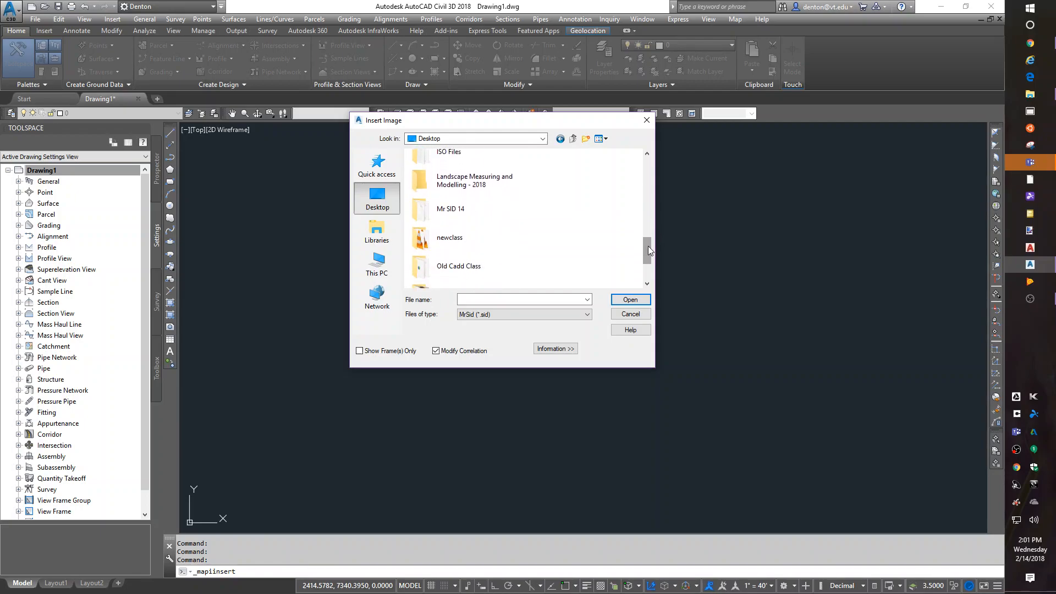
Enter the Mr SID 14 folder and select the DO_S03_9621_14.sid tile
left_click(451, 209)
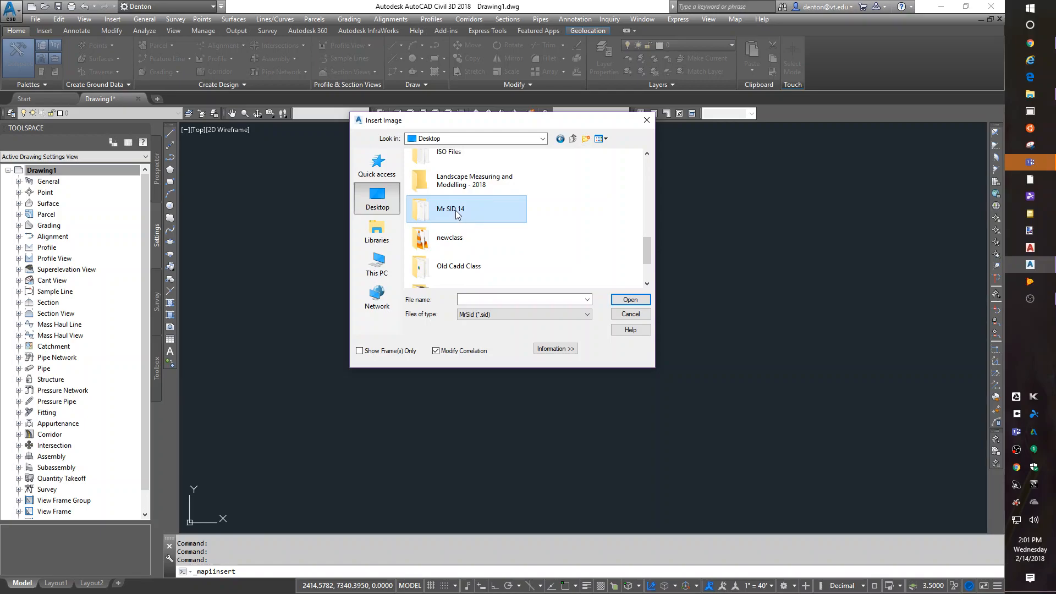
double_click(450, 209)
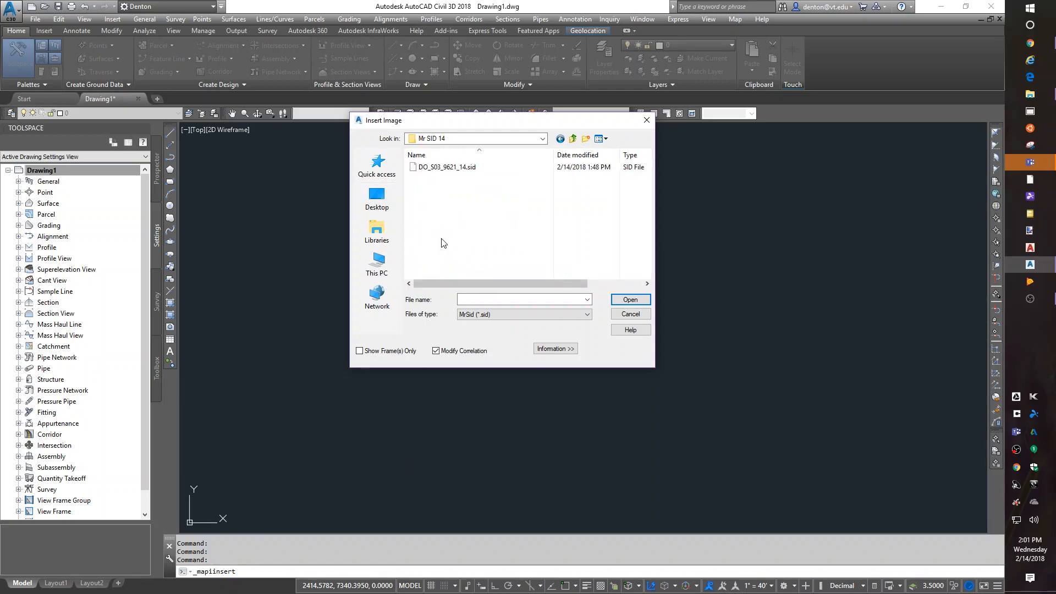
left_click(446, 166)
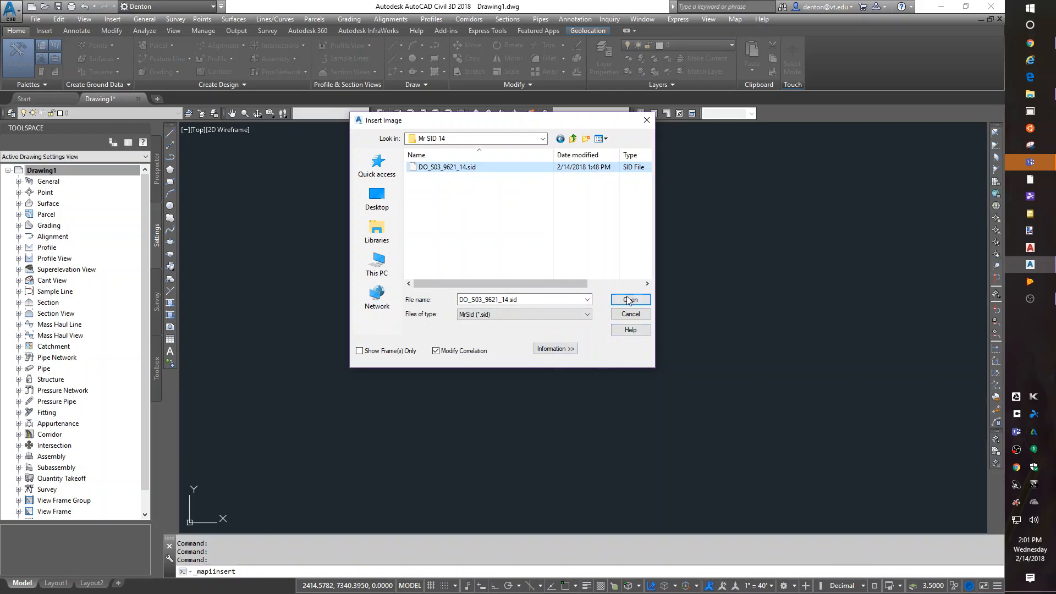
Insert DO_S03_9621_14.sid at its world-file insertion point 10922500, 3610000 in feet
left_click(629, 299)
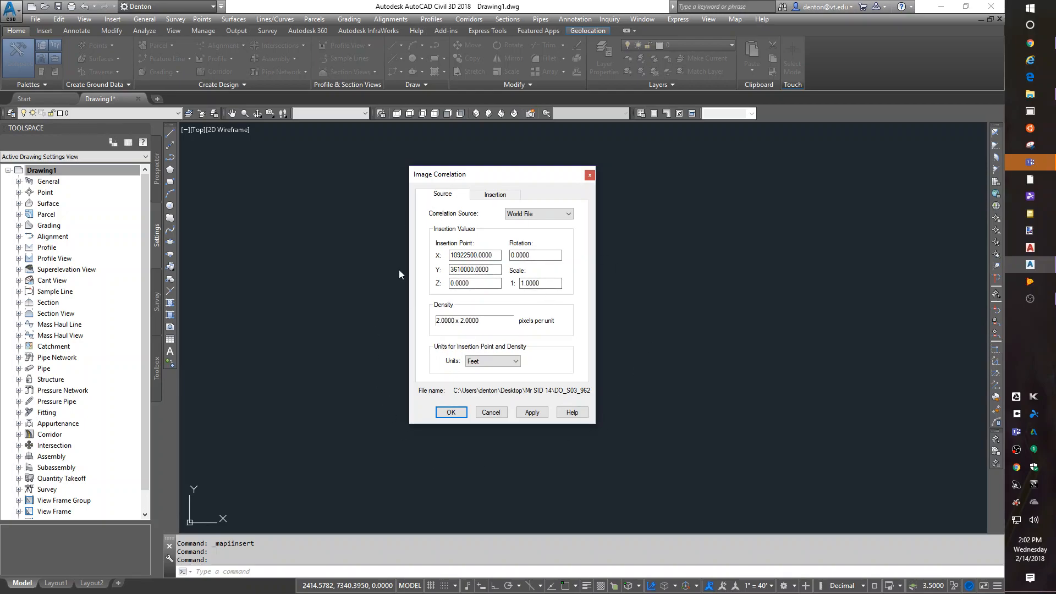
mouse_move(450, 412)
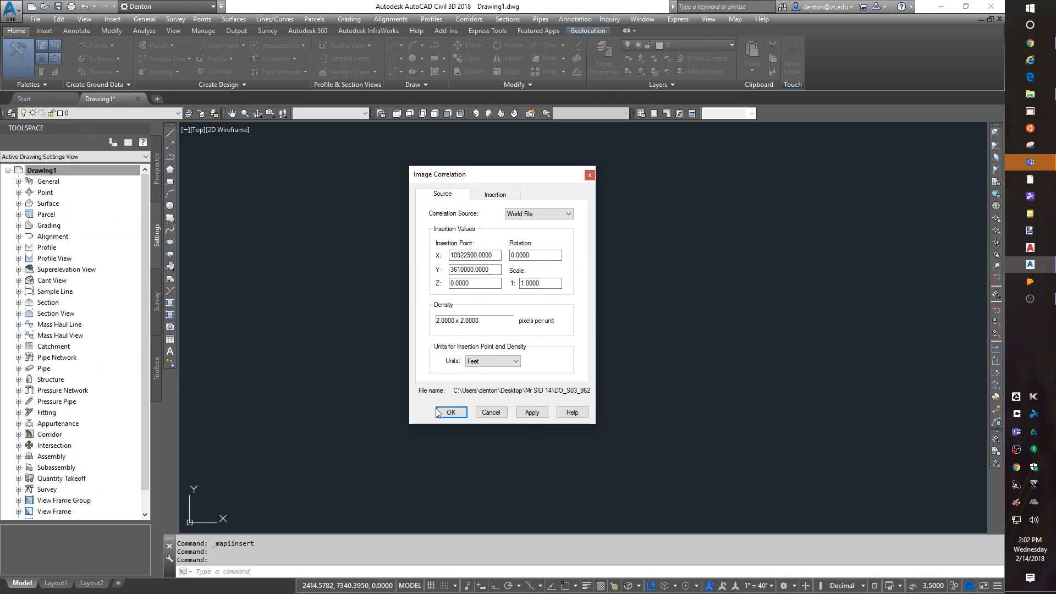
left_click(450, 412)
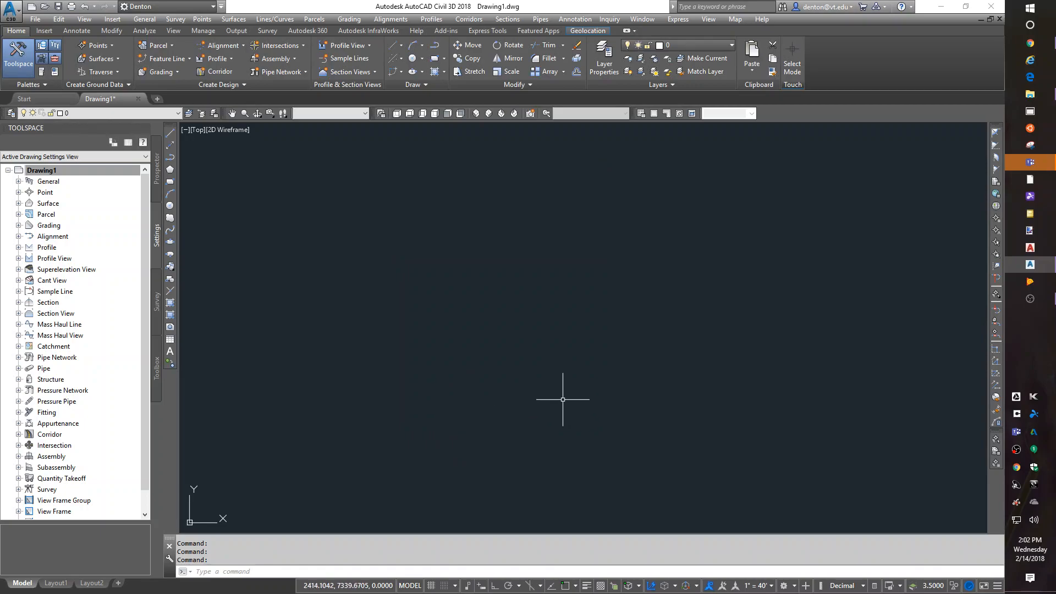
Zoom to extents so the inserted campus aerial image fills the view
type("Z")
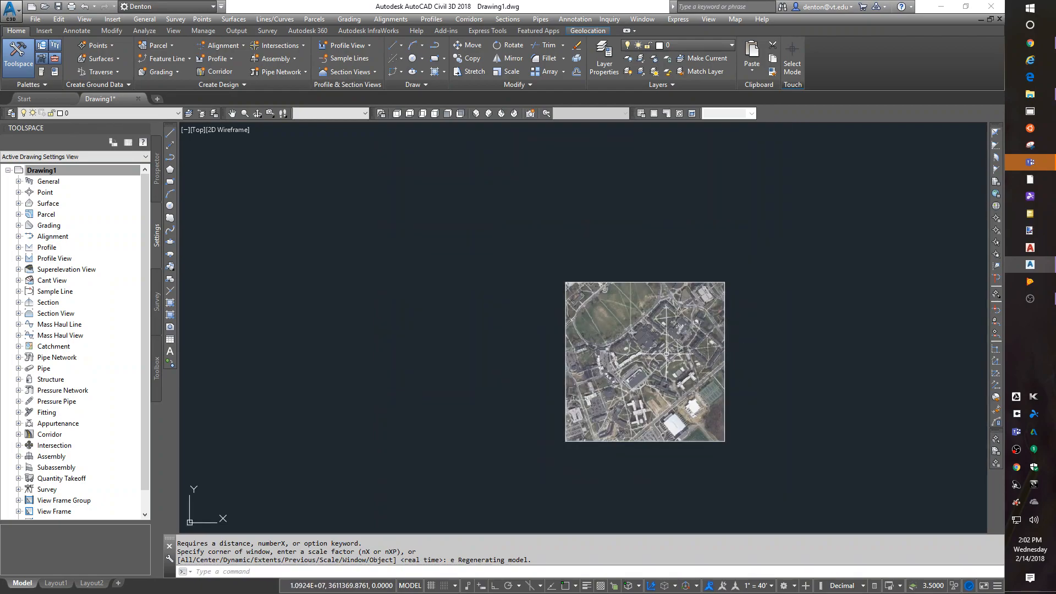
mouse_move(657, 365)
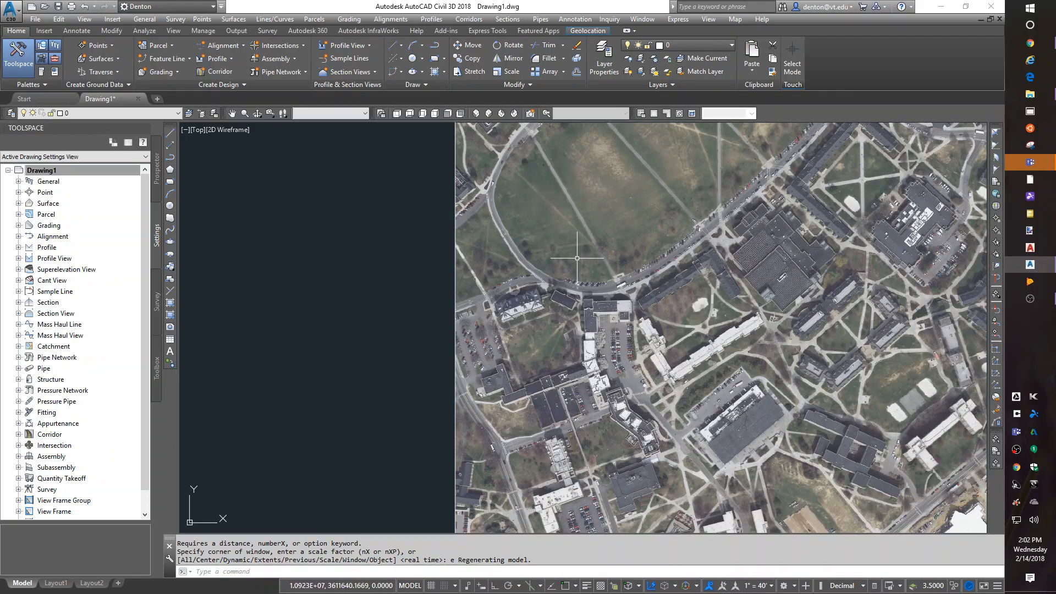
mouse_move(468, 332)
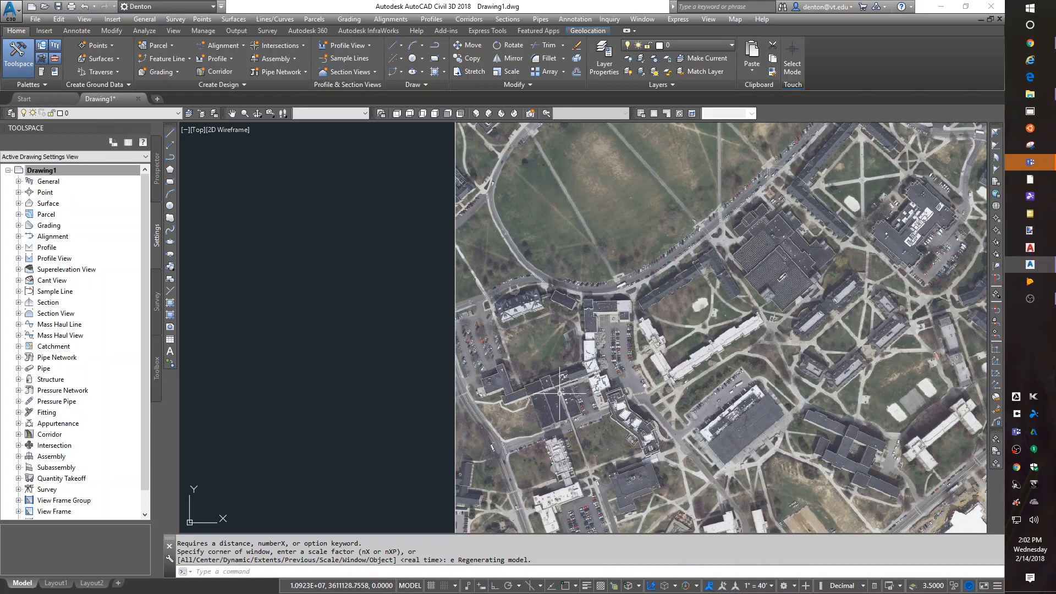
mouse_move(554, 392)
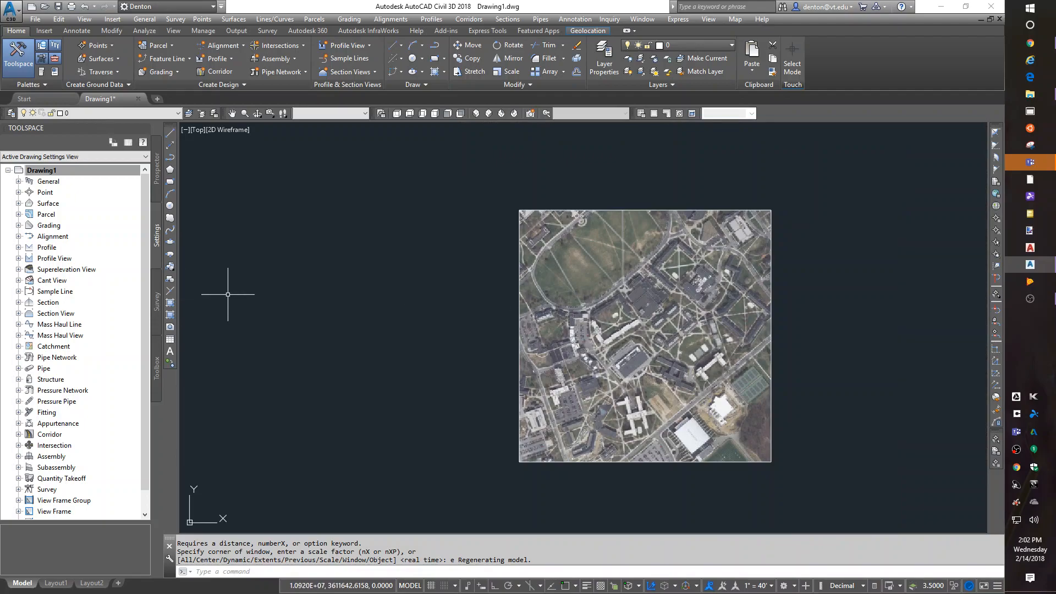
mouse_move(487, 392)
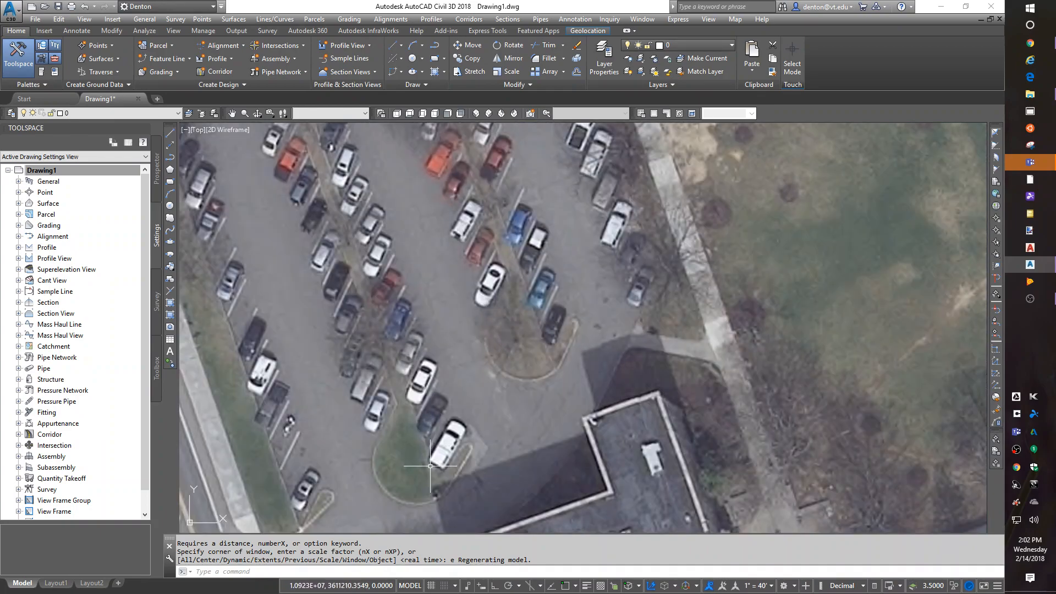
mouse_move(460, 321)
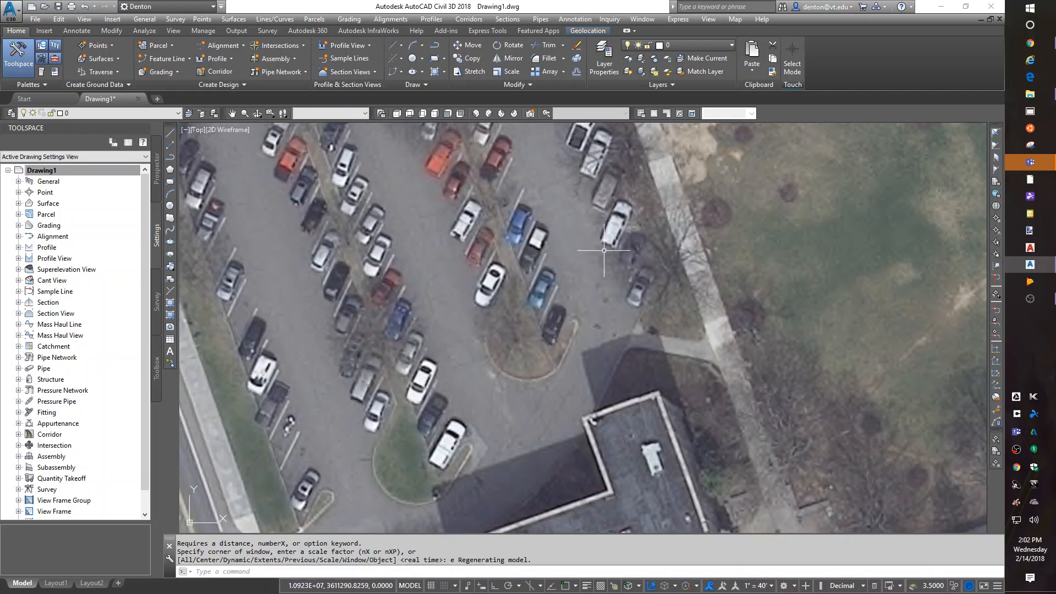
mouse_move(565, 337)
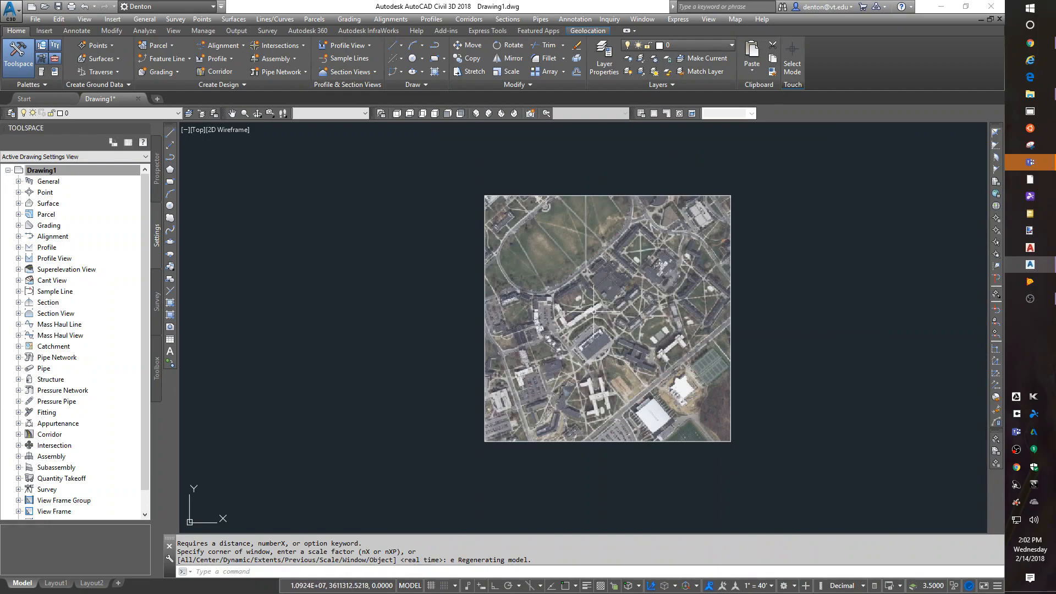
mouse_move(382, 390)
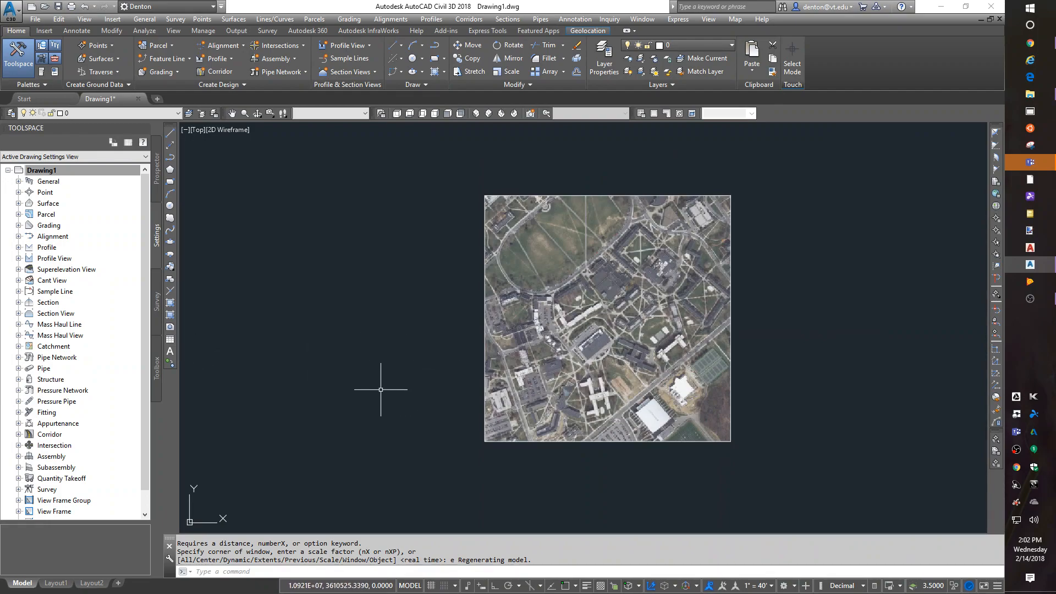
mouse_move(422, 395)
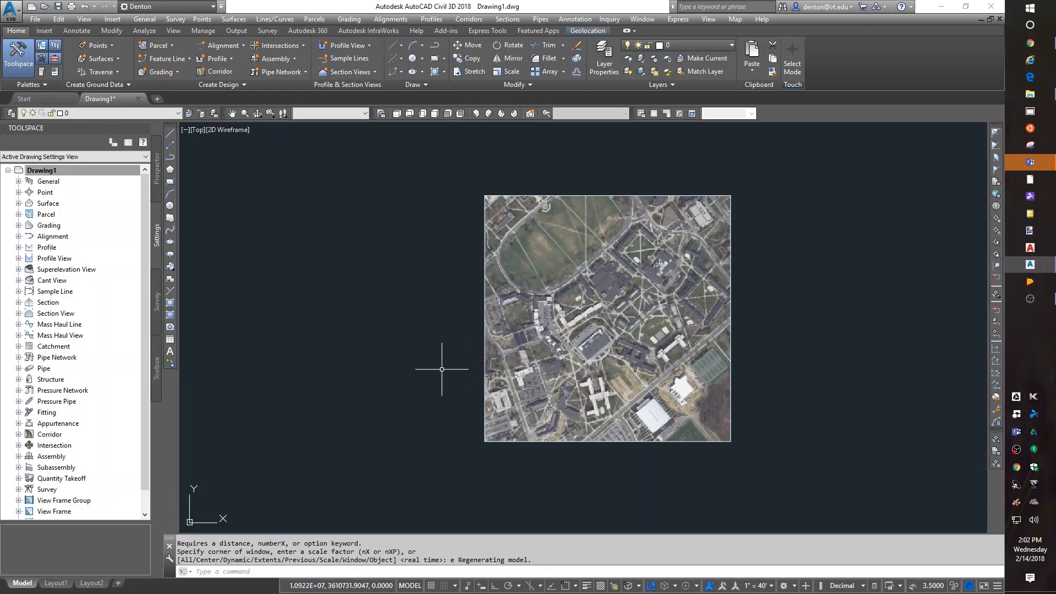
mouse_move(411, 355)
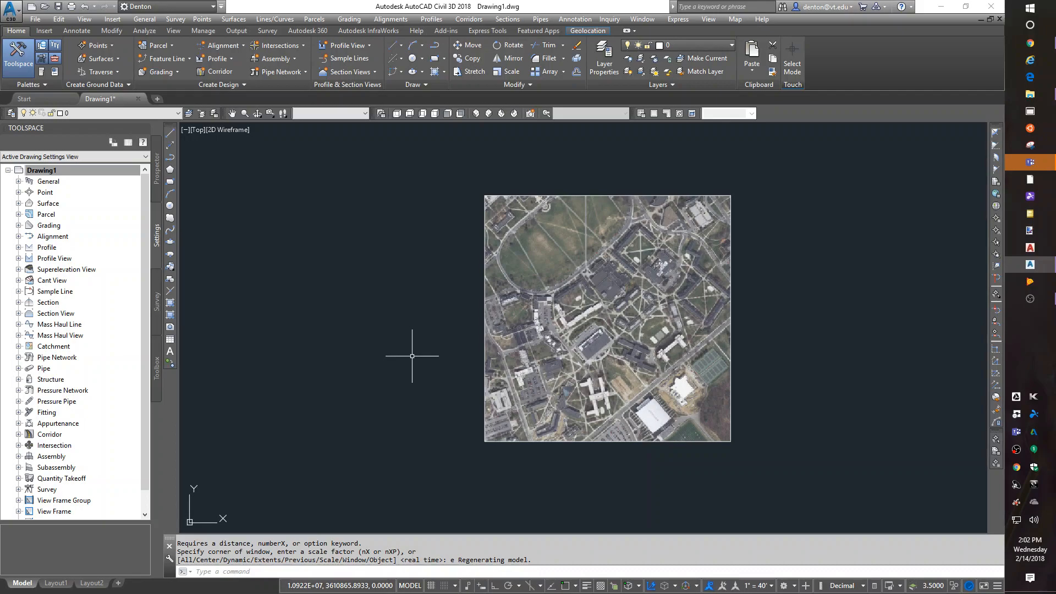
mouse_move(404, 217)
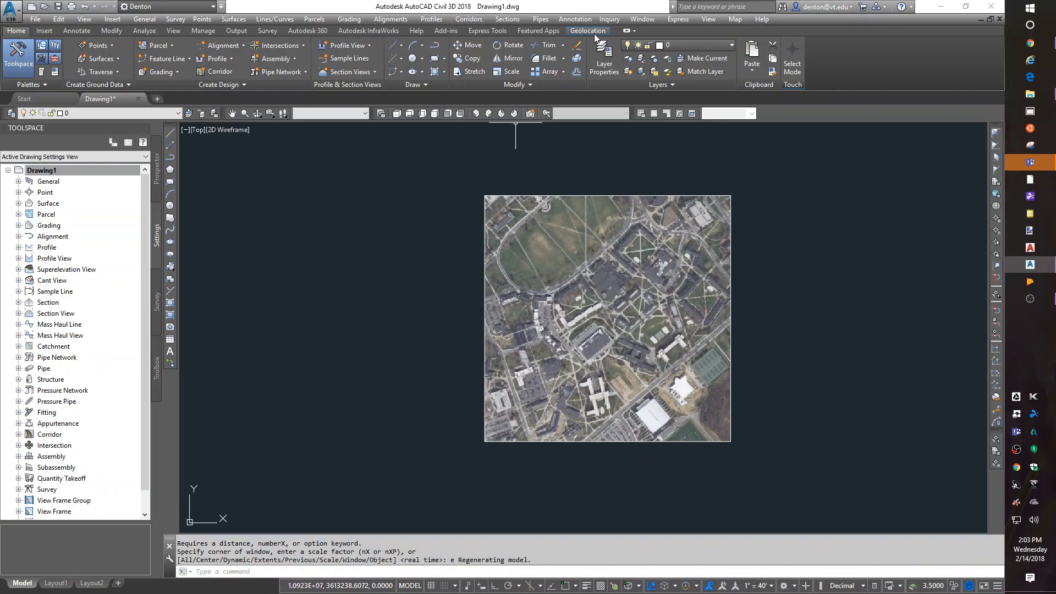
Locate the drawing at 37.408333,-79.5 via the Geolocation map search and proceed to the coordinate system list
left_click(587, 31)
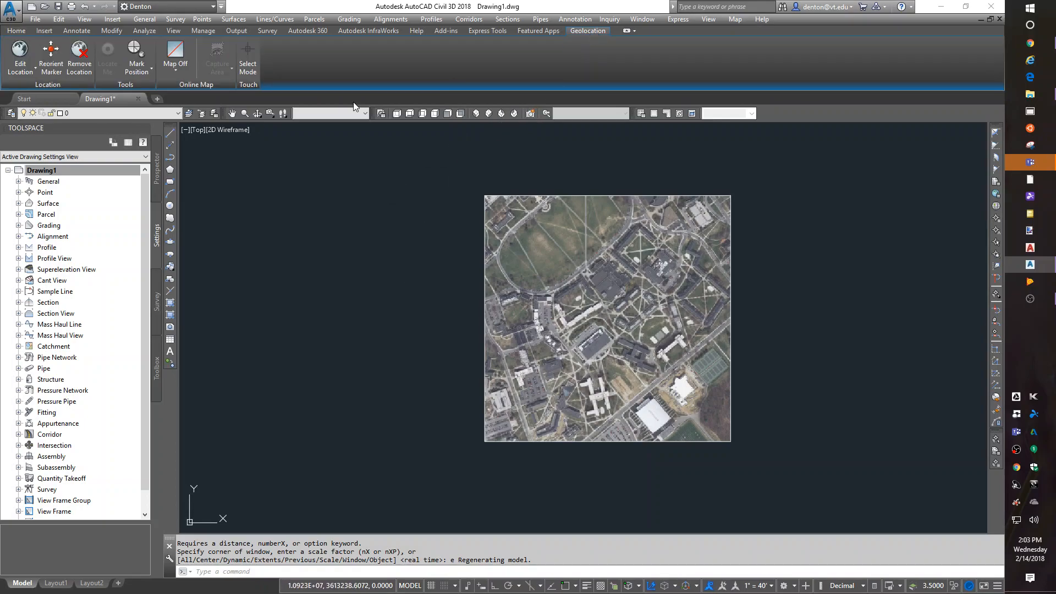
mouse_move(19, 54)
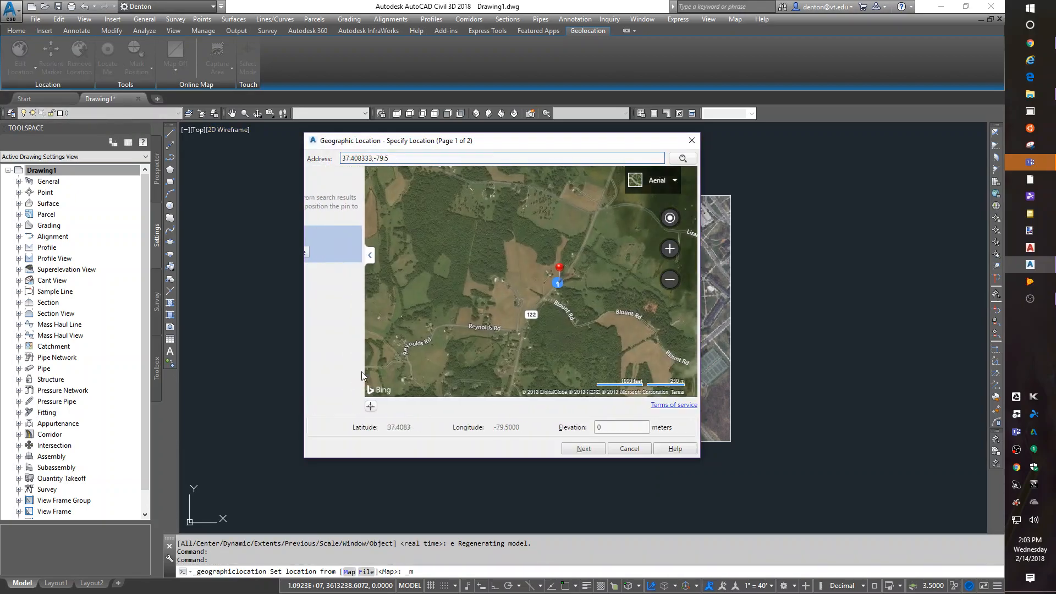
left_click(682, 158)
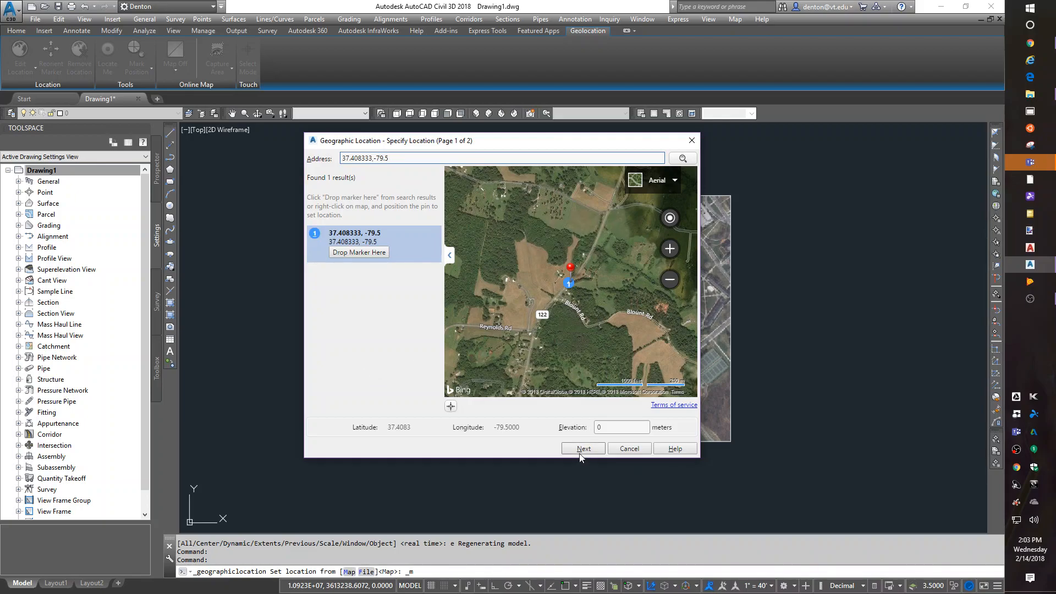
left_click(583, 449)
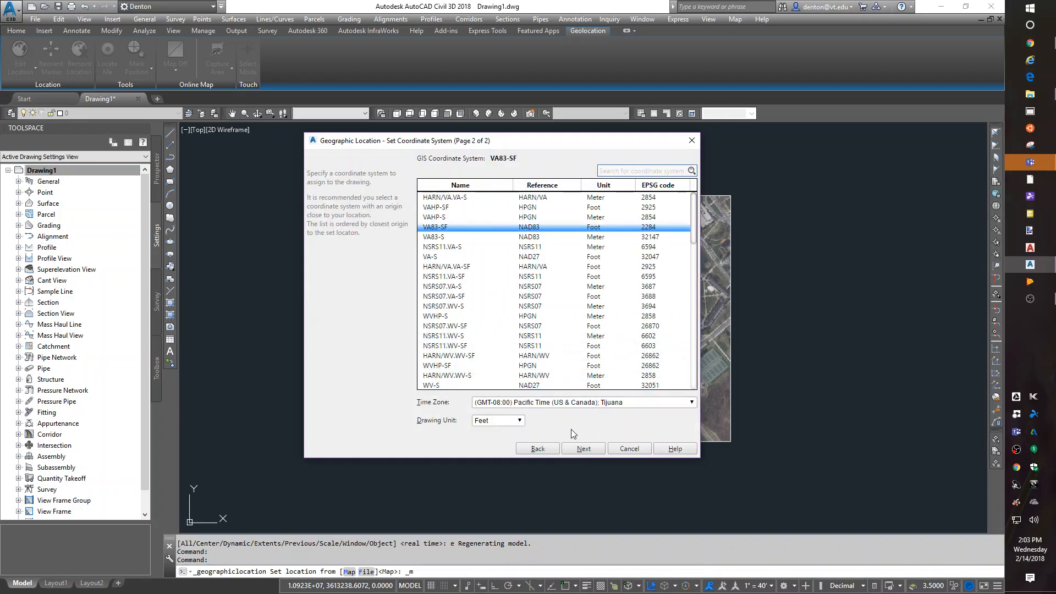
Accept VA83-SF so the online aerial map of Blacksburg appears behind the campus image
left_click(582, 449)
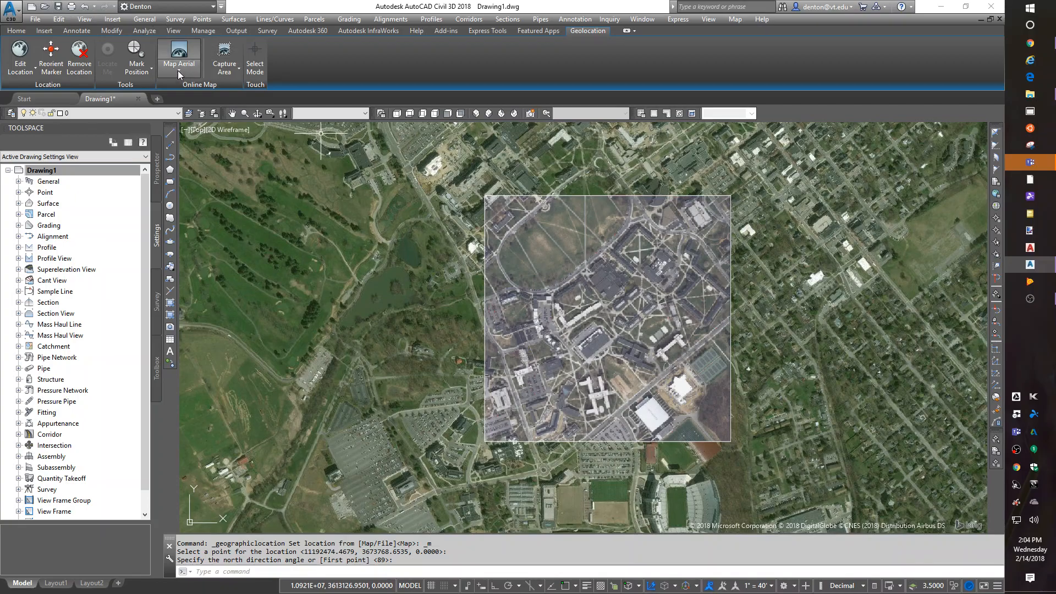
Try Map Hybrid and settle on Map Road as the online map beneath the campus image
left_click(178, 57)
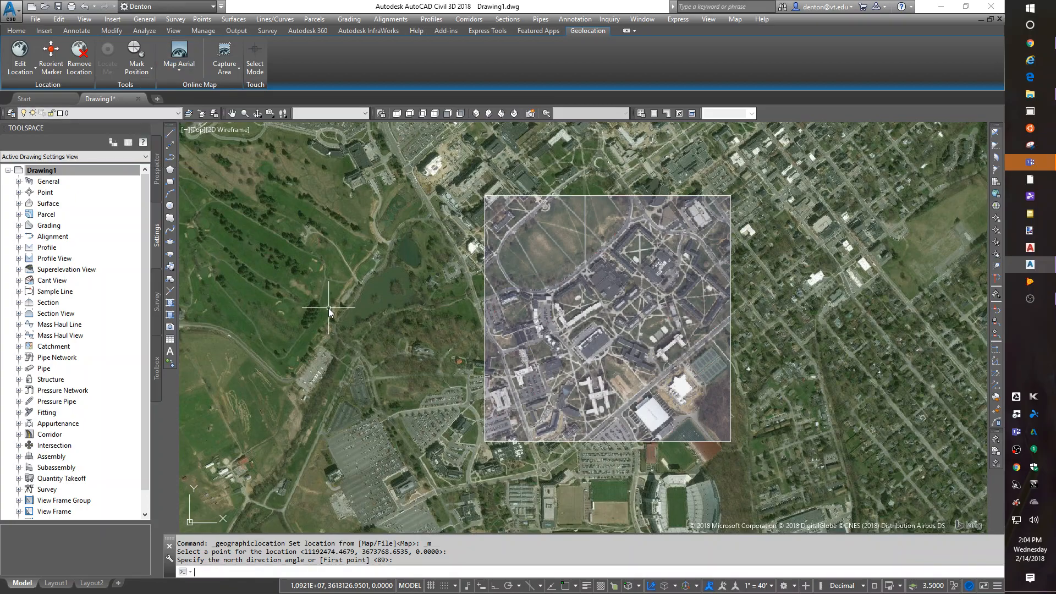
left_click(178, 57)
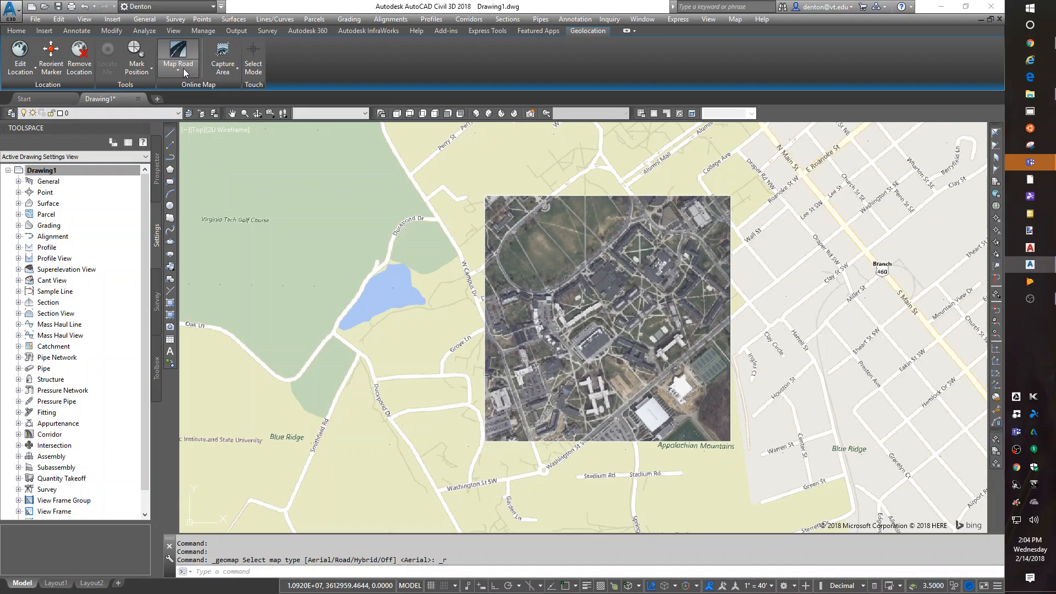
left_click(177, 59)
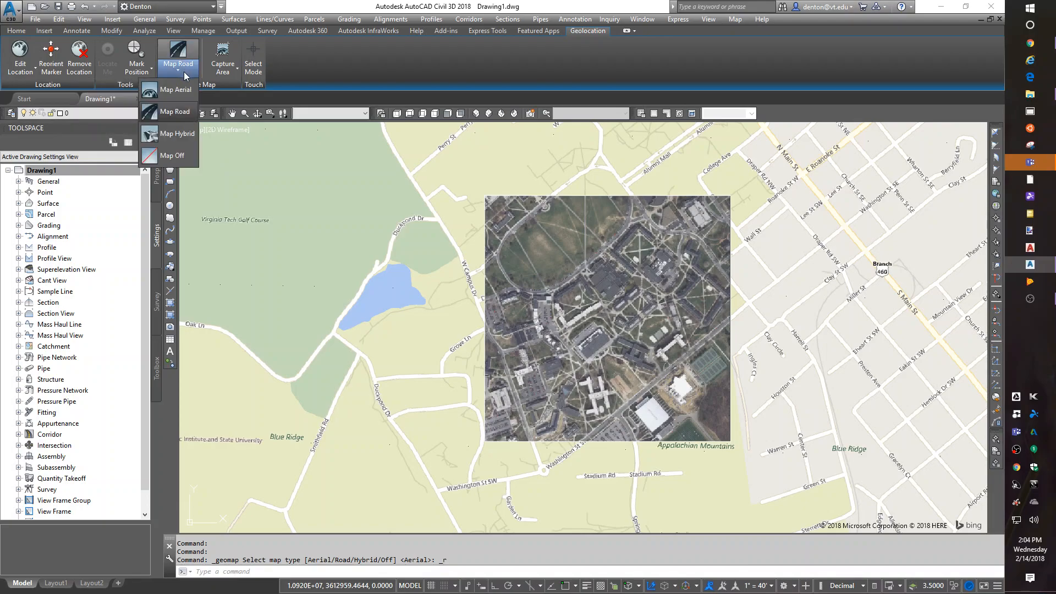
left_click(175, 111)
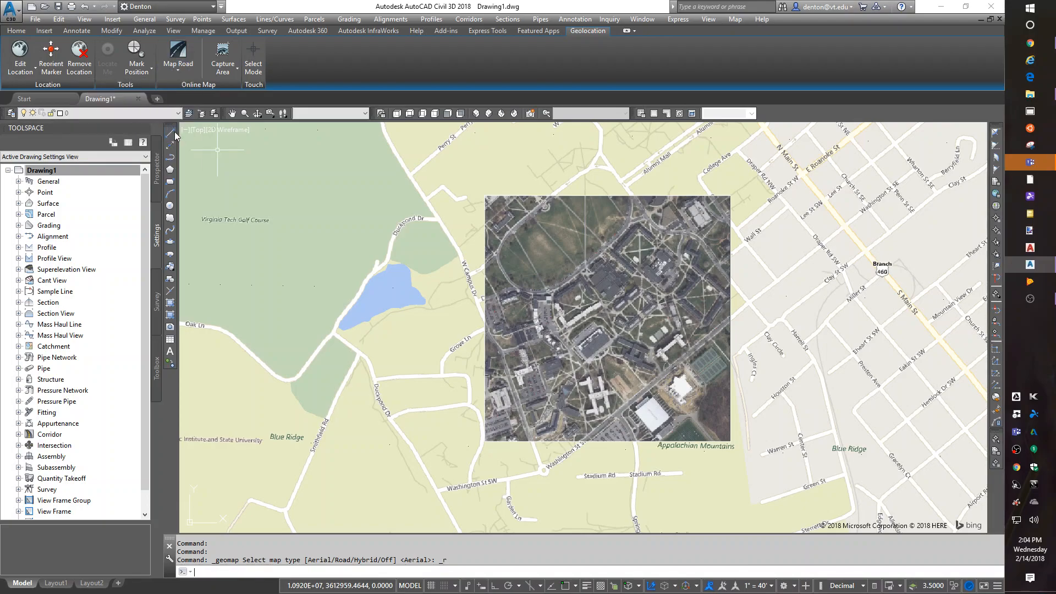
left_click(178, 57)
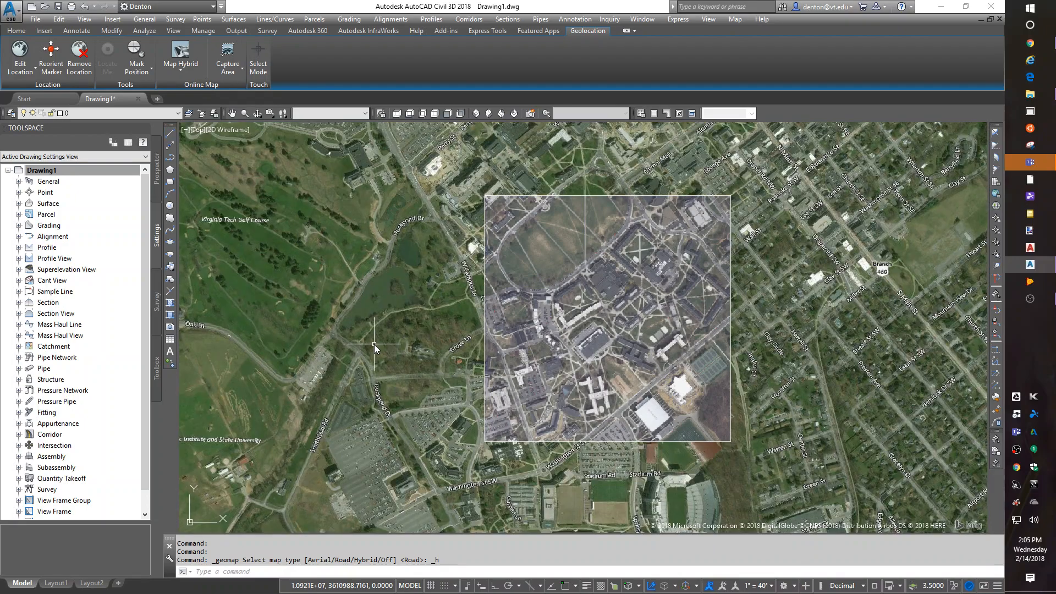
mouse_move(406, 354)
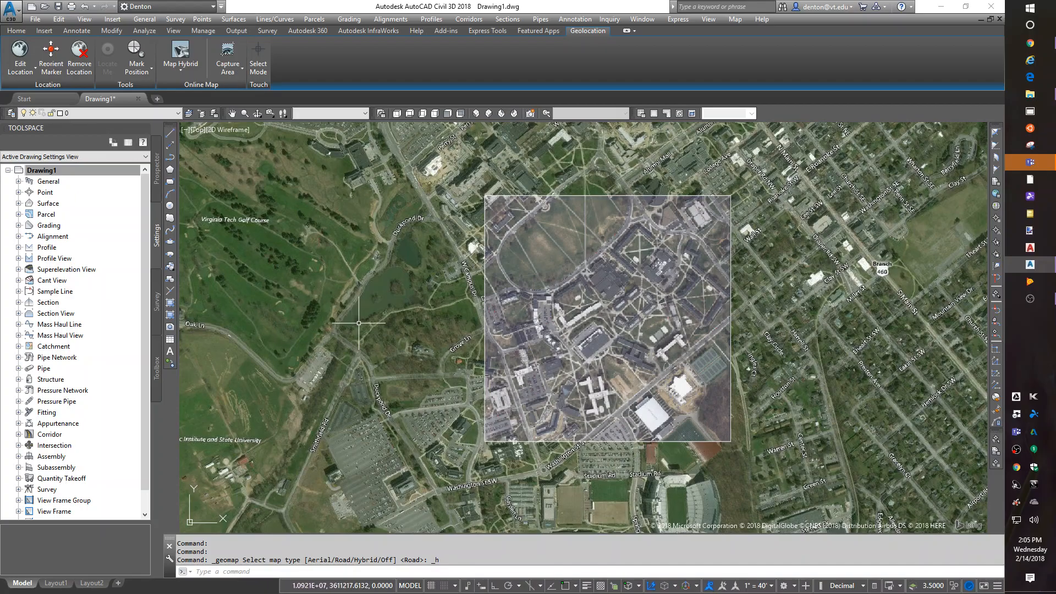
mouse_move(312, 204)
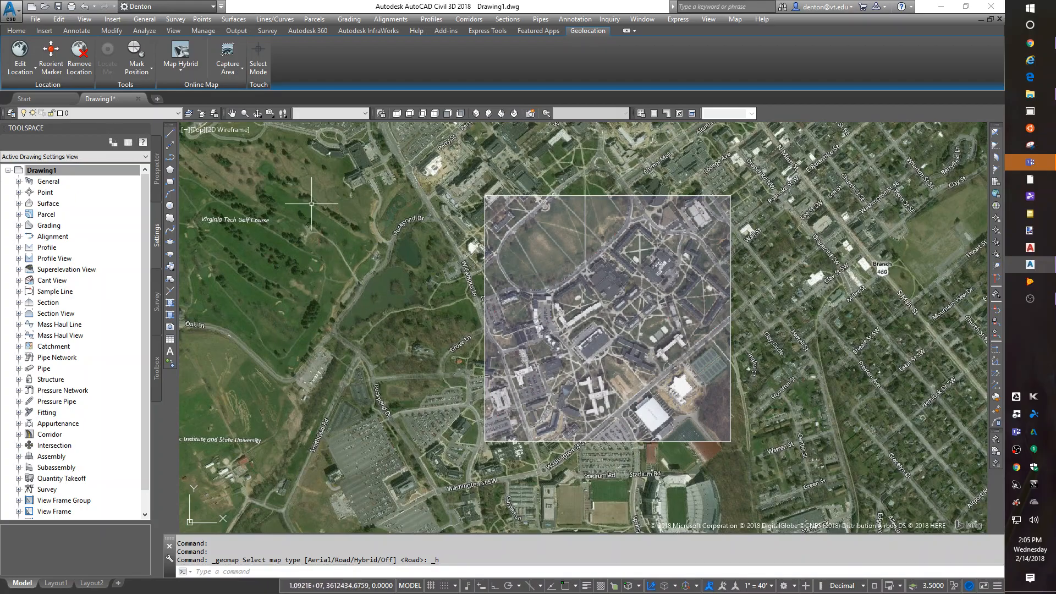
left_click(180, 64)
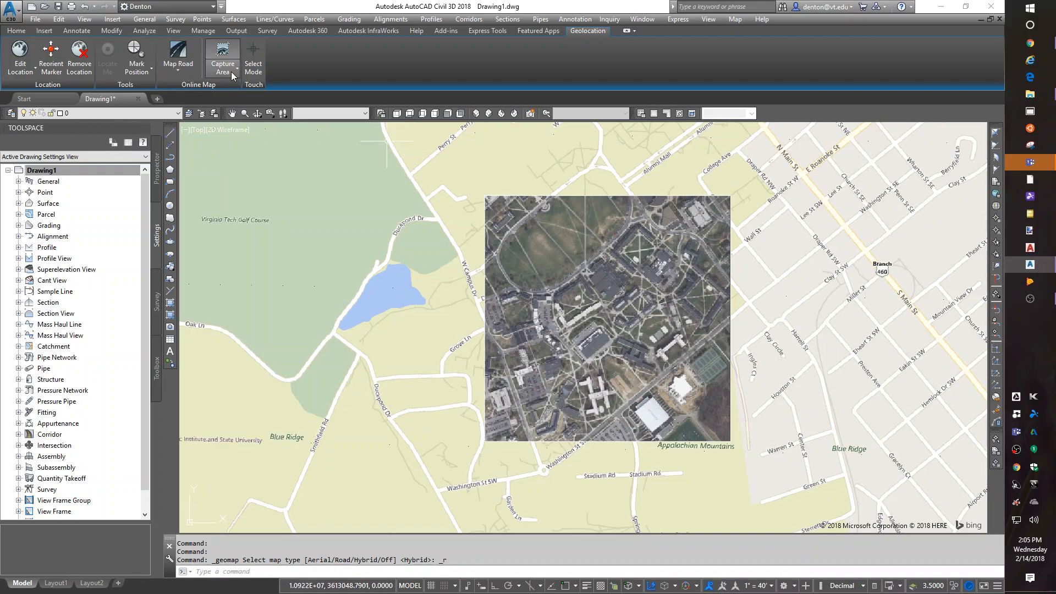
mouse_move(222, 59)
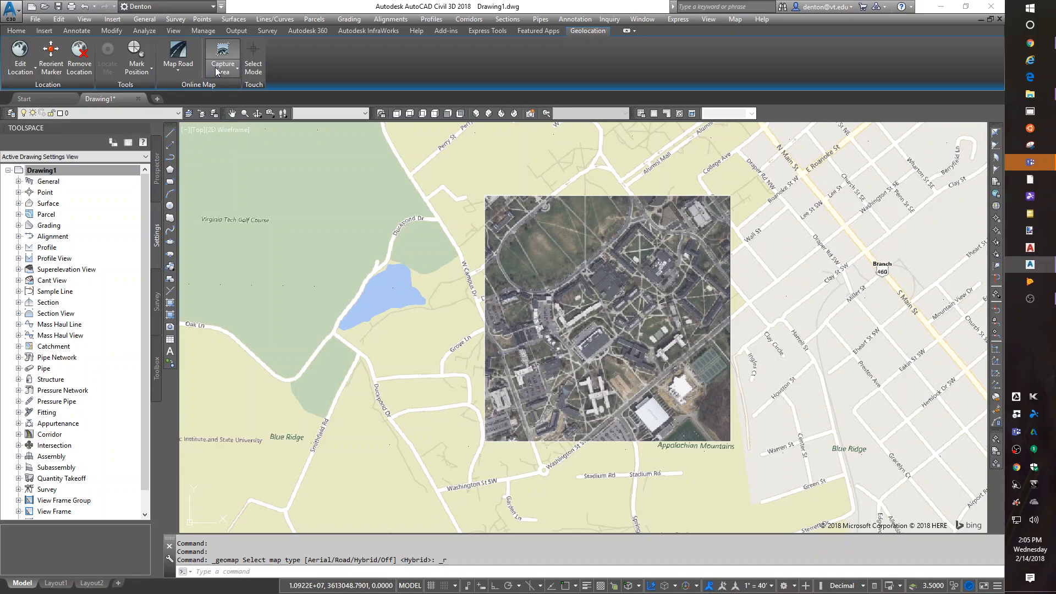
Capture a rectangular area of the road map around the campus image into the drawing
left_click(222, 57)
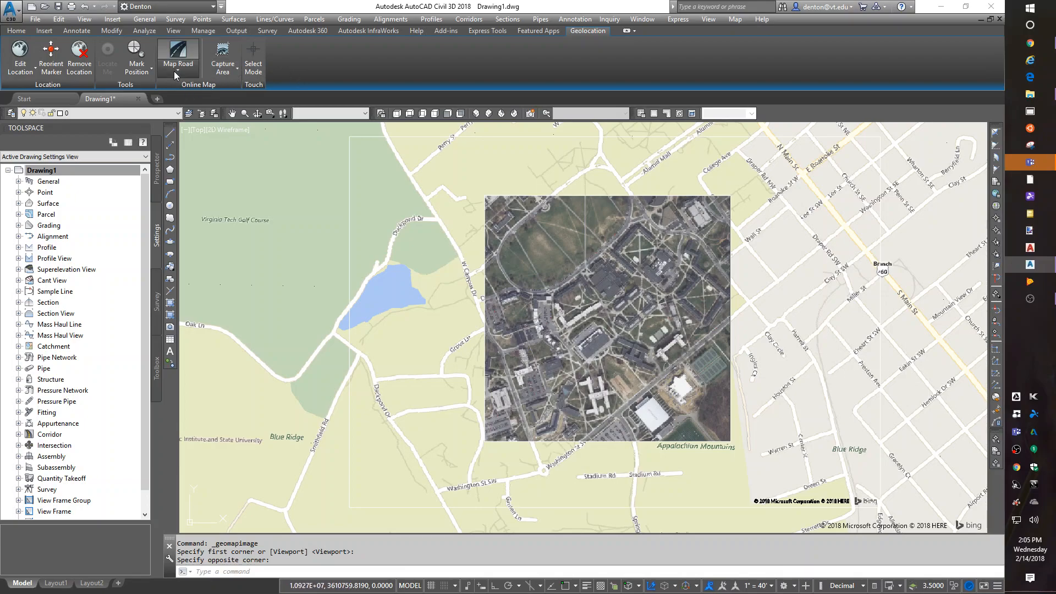
left_click(178, 57)
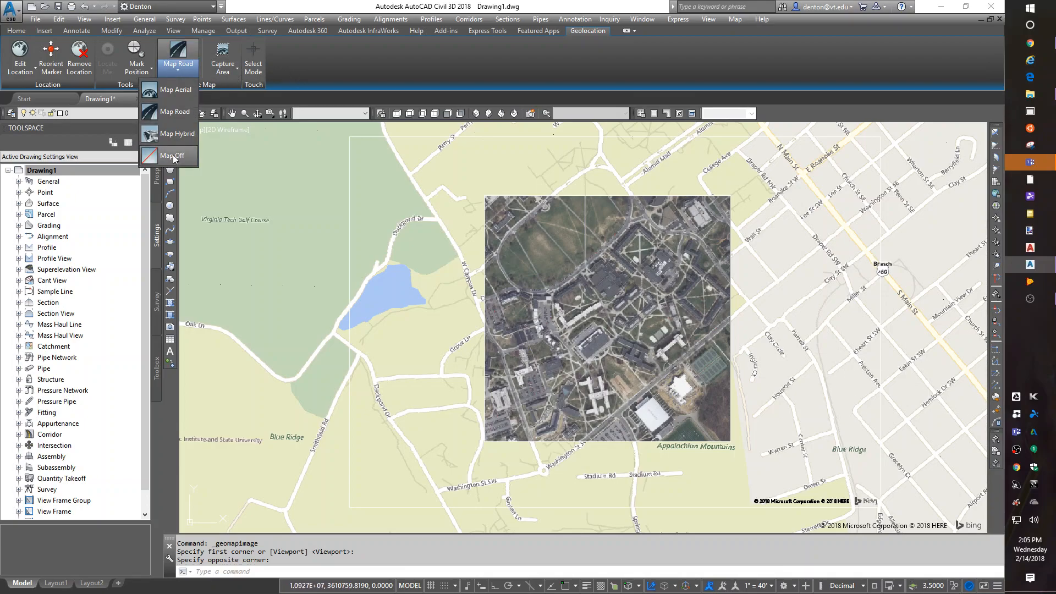
Set the online map to Map Off, keeping only the captured road map image around the aerial tile
left_click(172, 156)
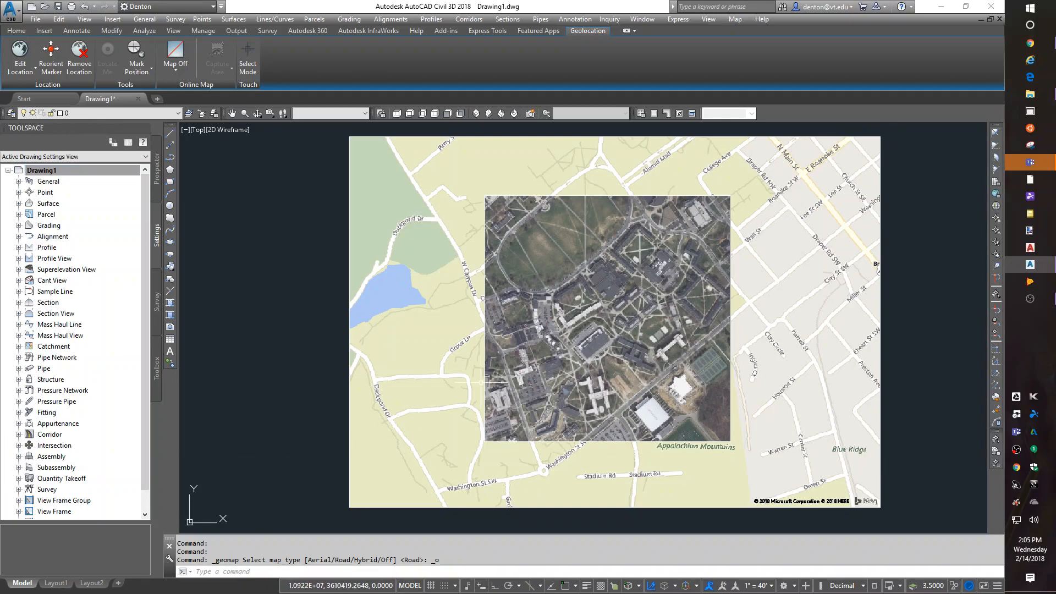
mouse_move(603, 283)
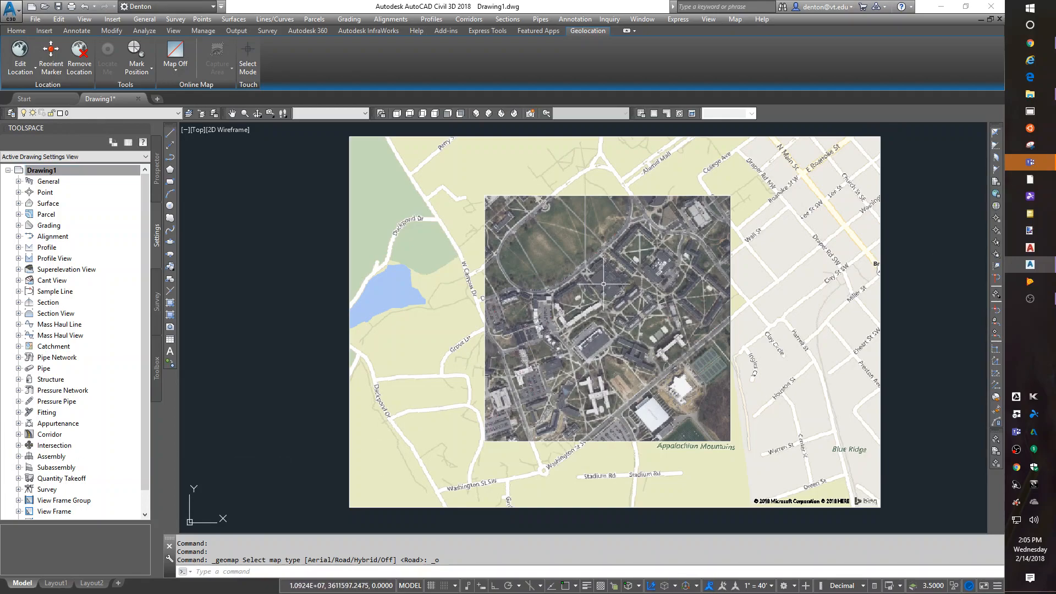
mouse_move(401, 295)
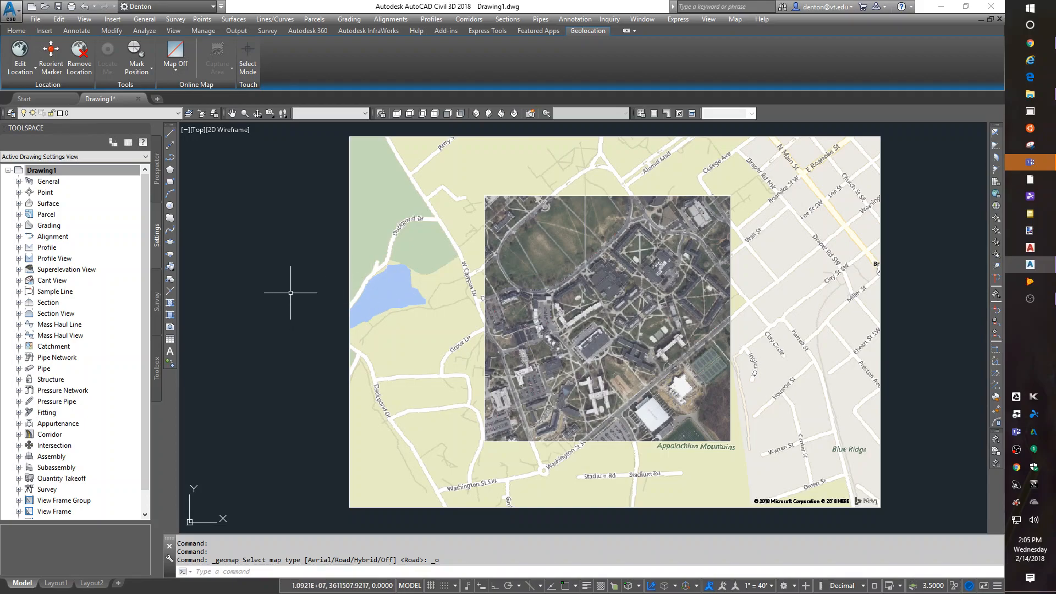
mouse_move(291, 297)
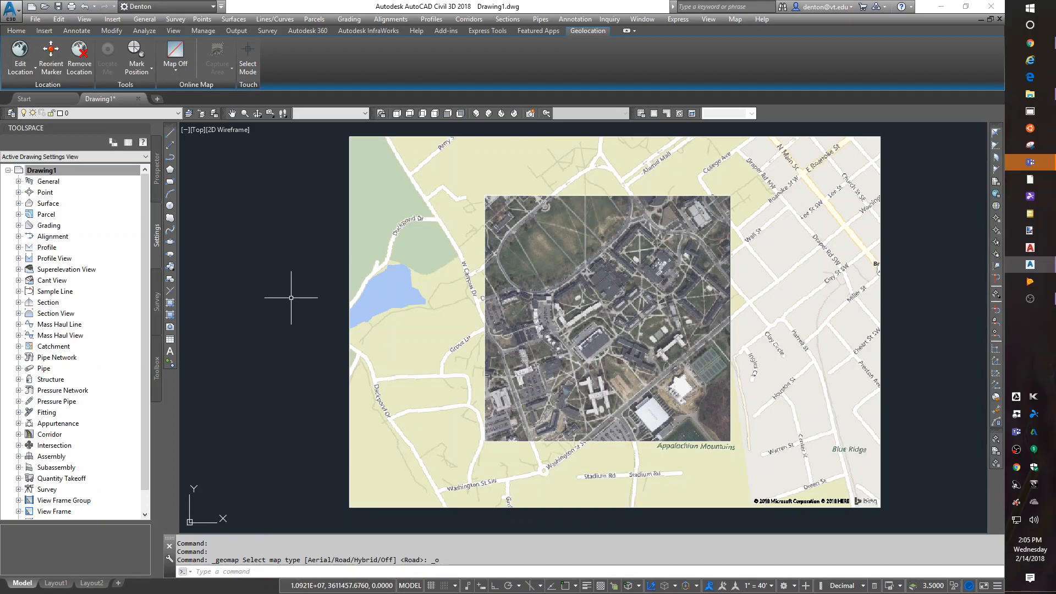